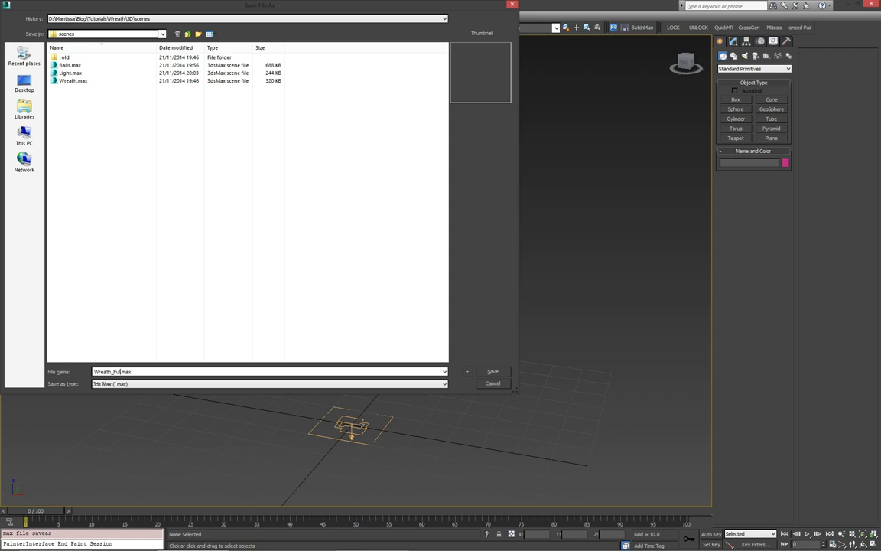
Save the wreath scene, then bring up the Unhide by Name list of hidden objects
{"action": "left_click", "coordinate": [492, 371]}
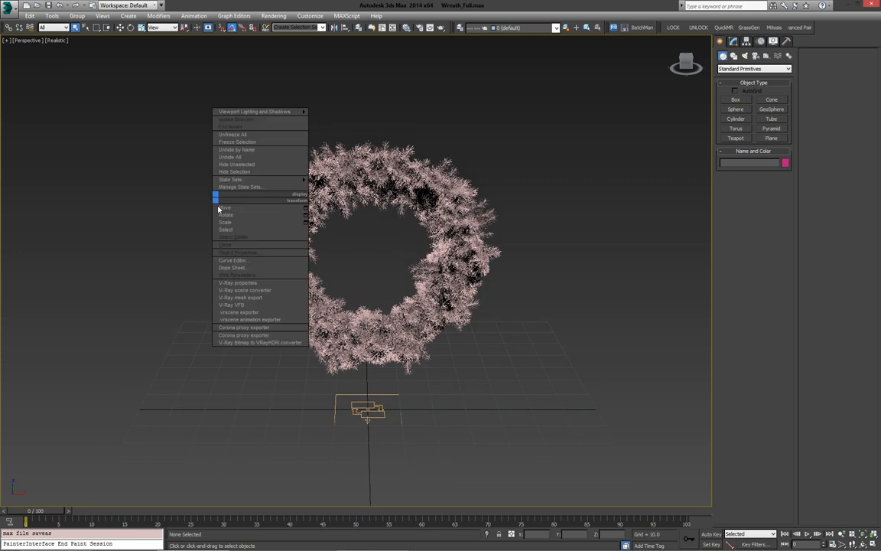
{"action": "mouse_move", "coordinate": [251, 140]}
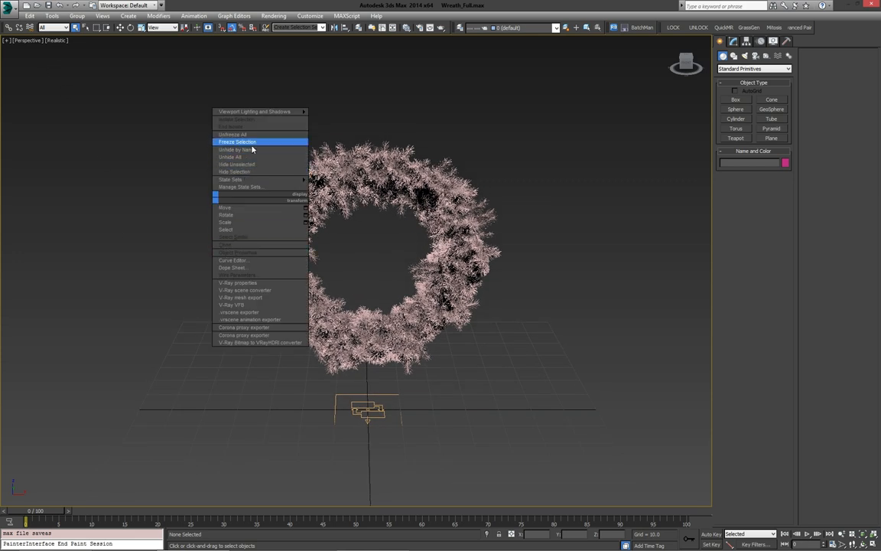
{"action": "left_click", "coordinate": [235, 149]}
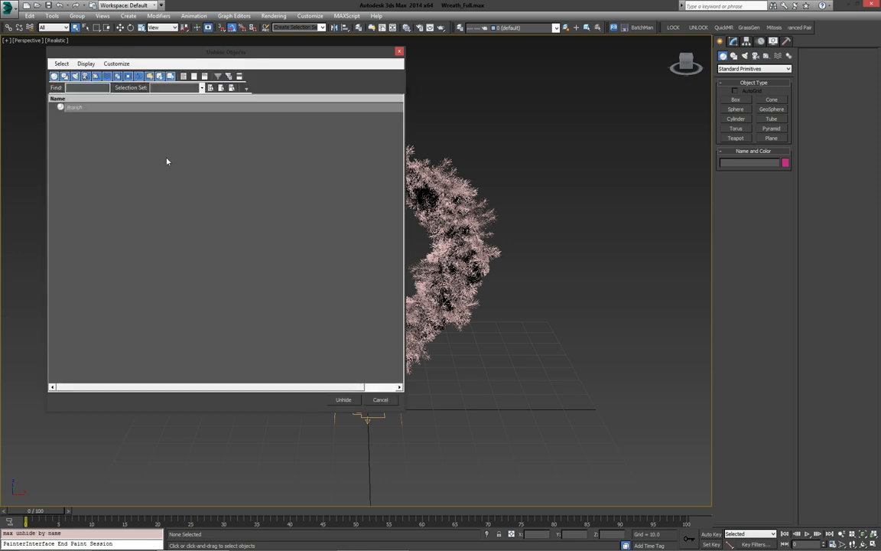
Unhide the Branch object and switch selection to whole mesh elements
{"action": "left_click", "coordinate": [343, 399]}
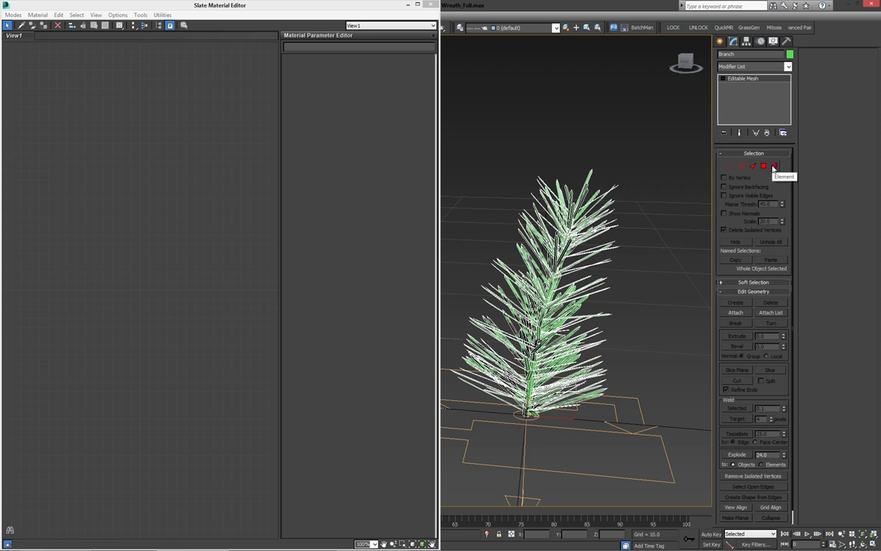
{"action": "left_click", "coordinate": [774, 165]}
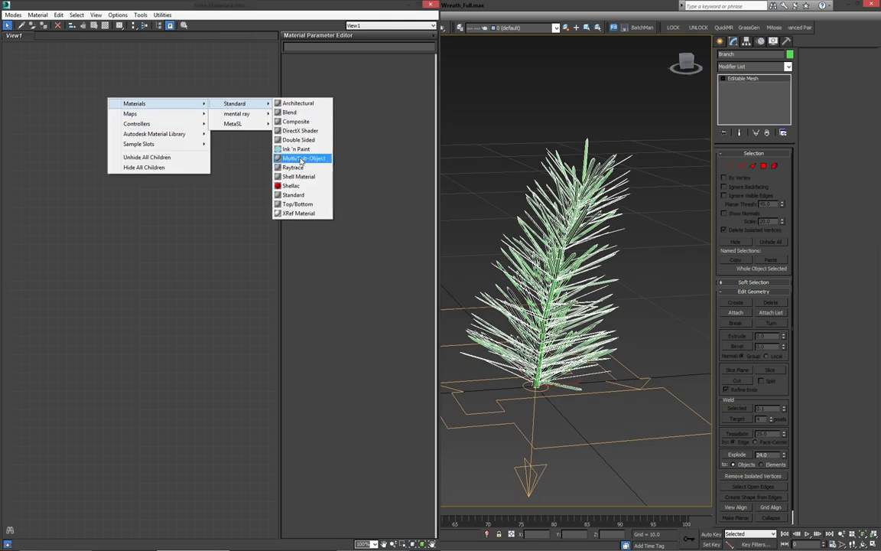
Create a Multi/Sub-Object material and assign Corona as the production renderer
{"action": "left_click", "coordinate": [303, 158]}
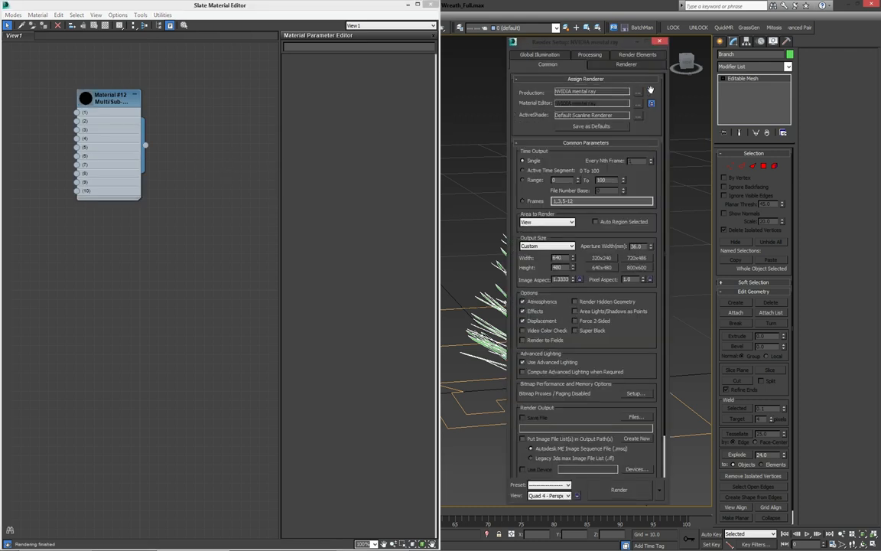
{"action": "left_click", "coordinate": [639, 91]}
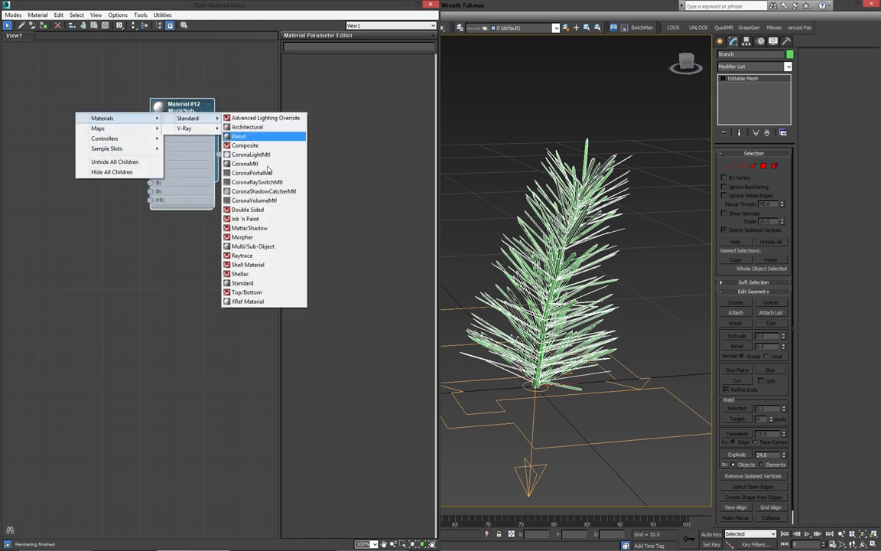
Create the Corona materials named Stem and Needle
{"action": "left_click", "coordinate": [244, 164]}
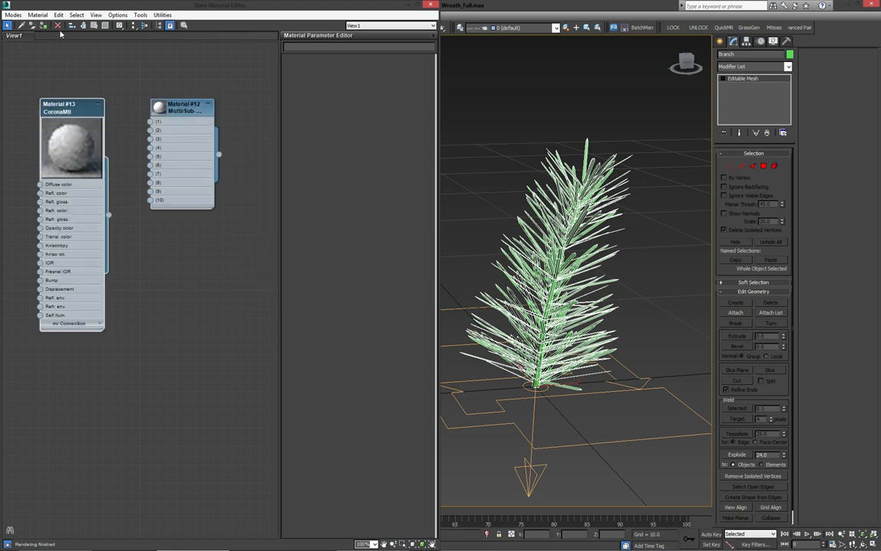
{"action": "double_click", "coordinate": [70, 140]}
{"action": "type", "text": "Needle"}
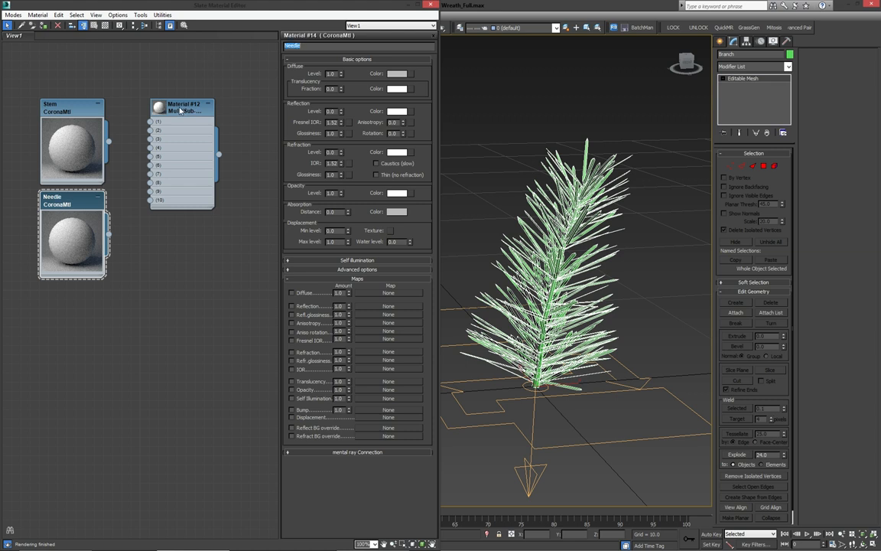
Rename the multi-material Branch and bring up its sub-material count setting
{"action": "left_click", "coordinate": [182, 107]}
{"action": "type", "text": "Branch"}
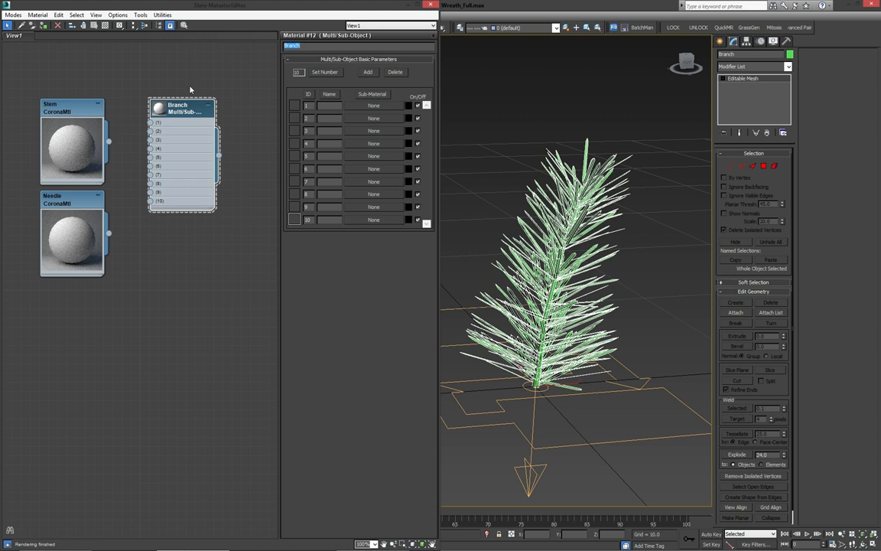
{"action": "left_click_drag", "start_coordinate": [180, 107], "coordinate": [191, 126]}
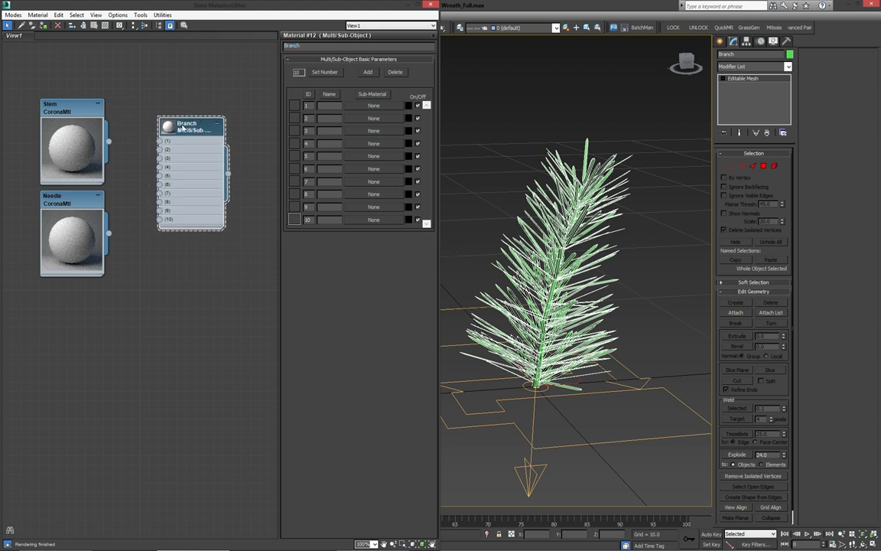
{"action": "left_click", "coordinate": [191, 123]}
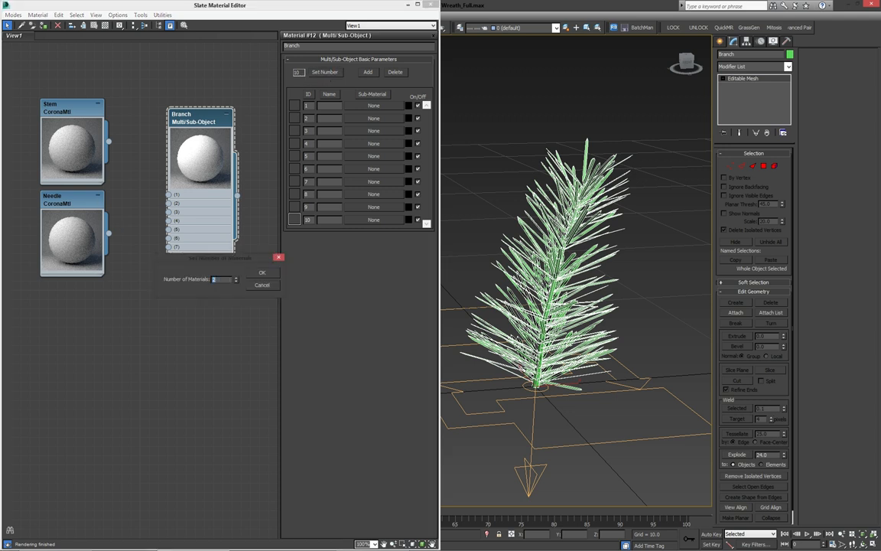
Reduce Branch to 2 sub-material slots and give Stem a dark reddish-brown diffuse colour
{"action": "left_click", "coordinate": [263, 272]}
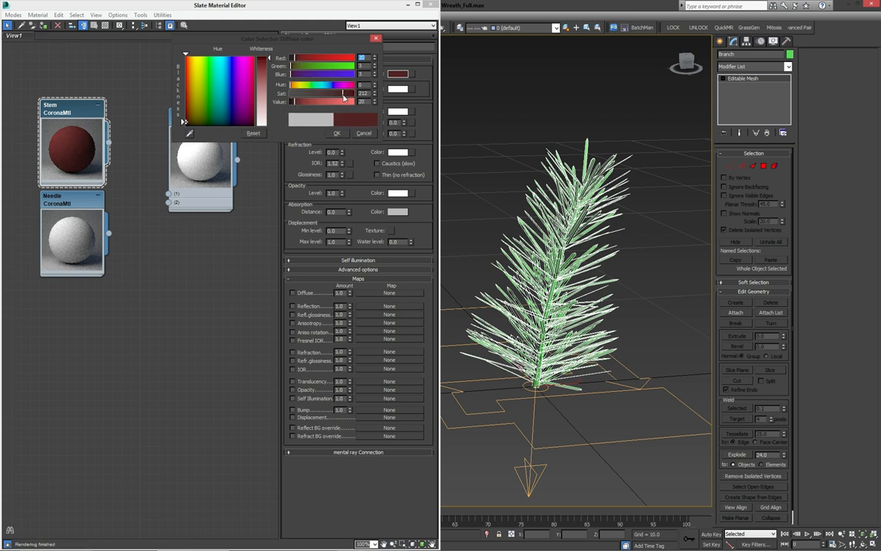
{"action": "left_click_drag", "start_coordinate": [343, 96], "coordinate": [333, 97]}
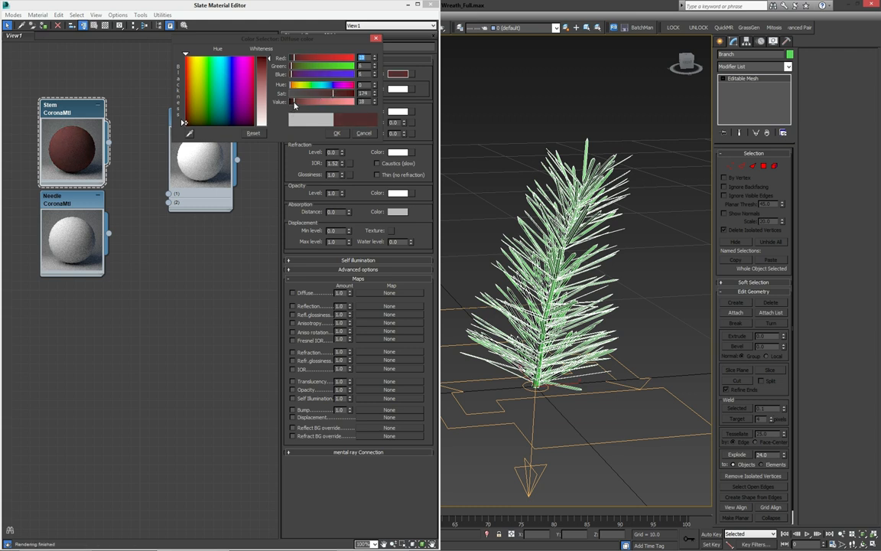
{"action": "left_click", "coordinate": [336, 132]}
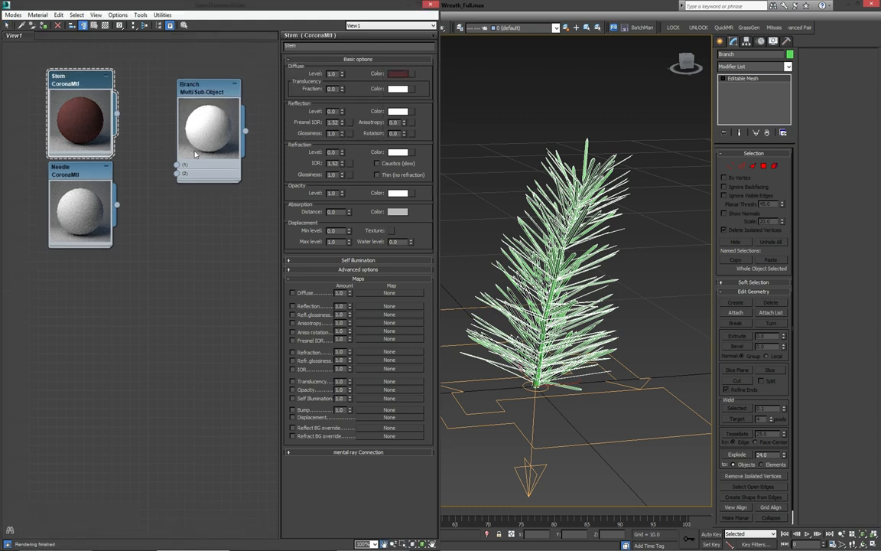
Give Needle a dark green diffuse colour and adjust its reflection values
{"action": "left_click", "coordinate": [401, 74]}
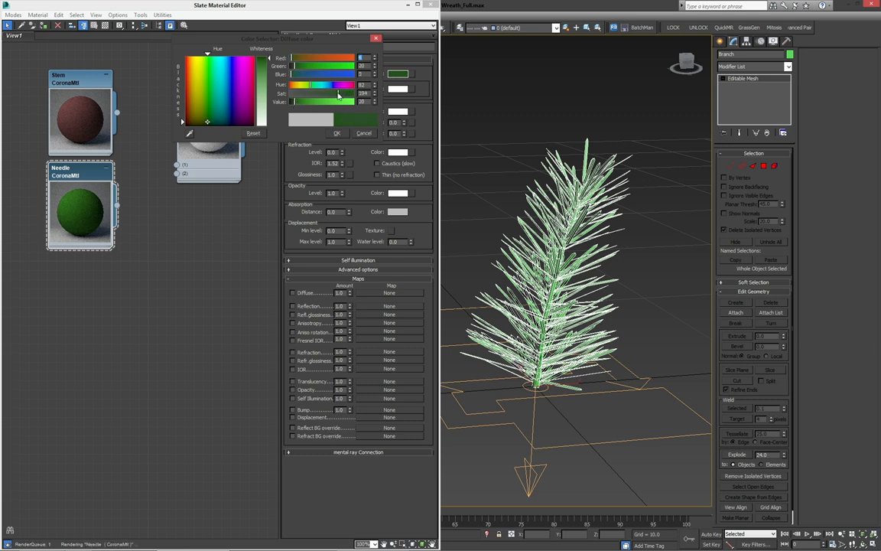
{"action": "left_click_drag", "start_coordinate": [338, 101], "coordinate": [296, 101]}
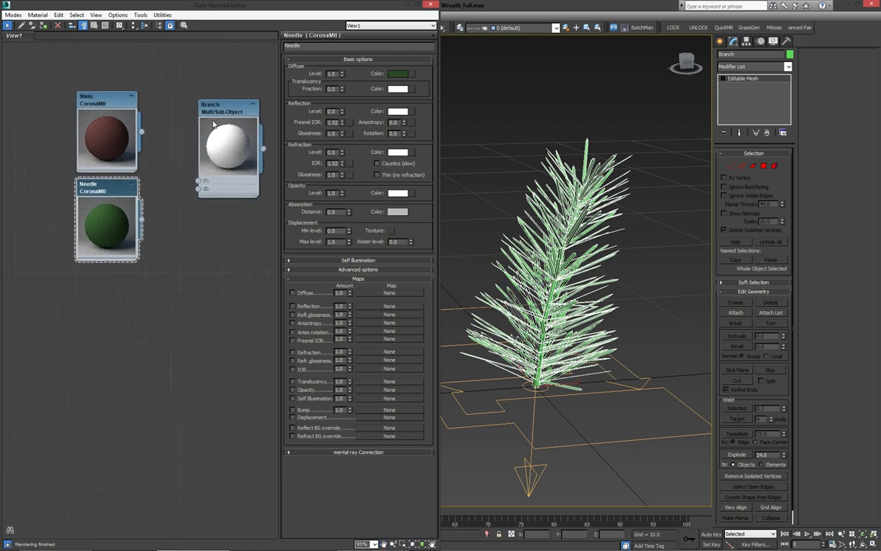
{"action": "mouse_move", "coordinate": [330, 88]}
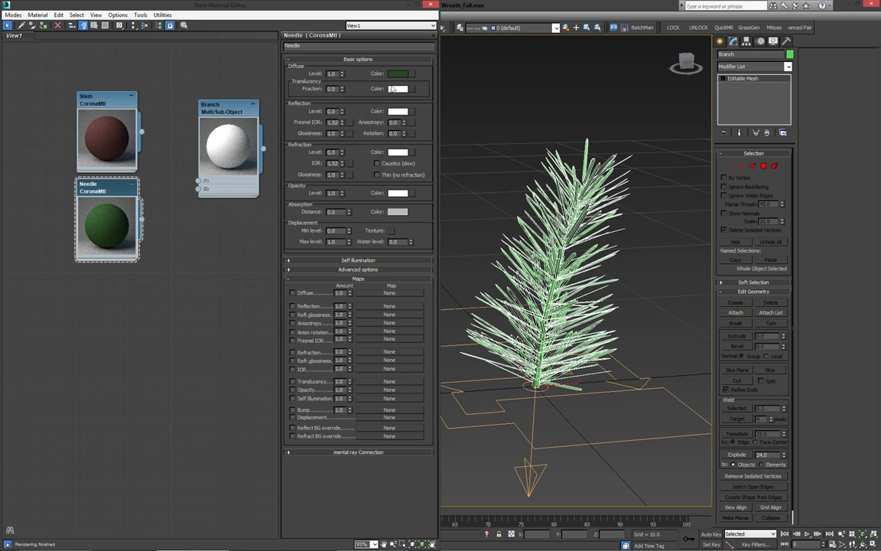
{"action": "left_click", "coordinate": [398, 73]}
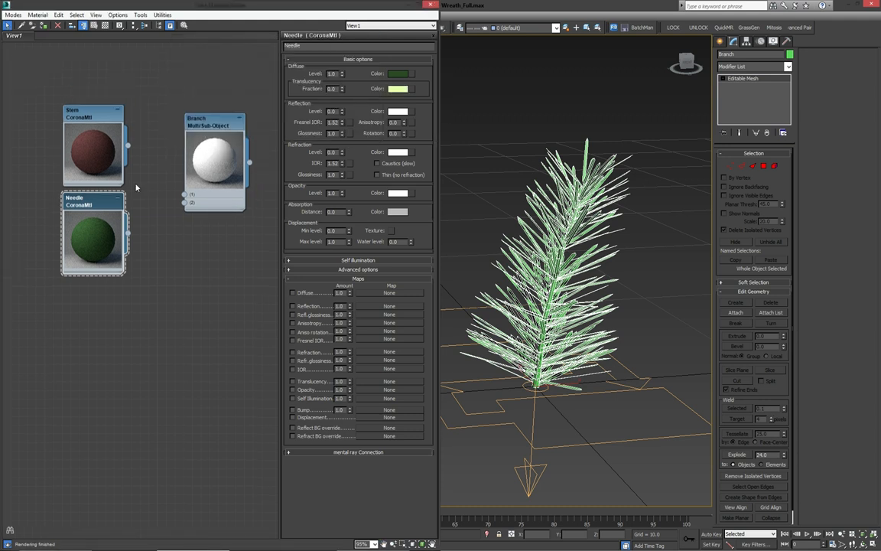
{"action": "triple_click", "coordinate": [331, 87]}
{"action": "type", "text": "0.25"}
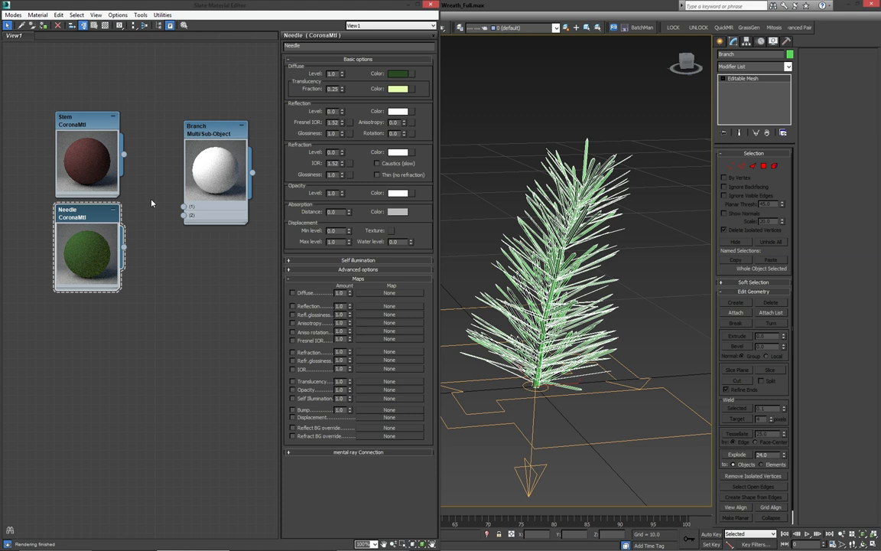
{"action": "mouse_move", "coordinate": [242, 176]}
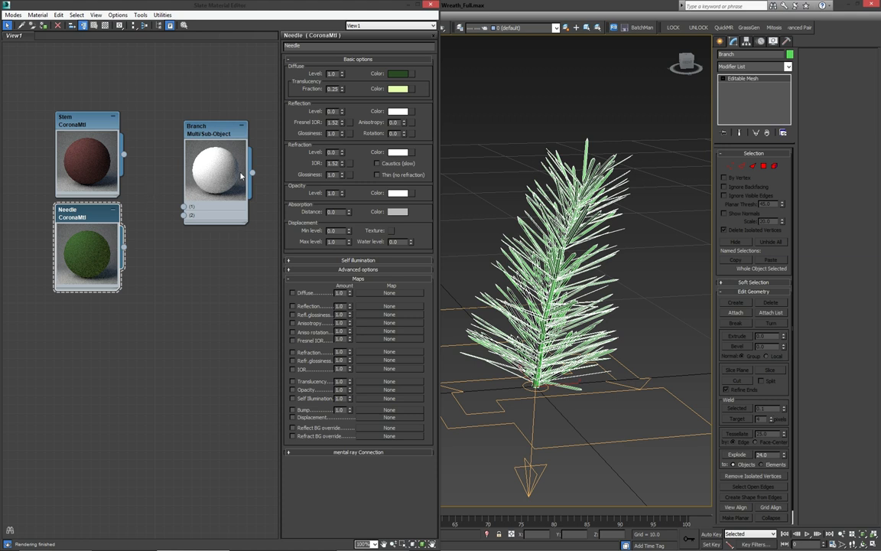
{"action": "mouse_move", "coordinate": [127, 156]}
{"action": "type", "text": "0.35"}
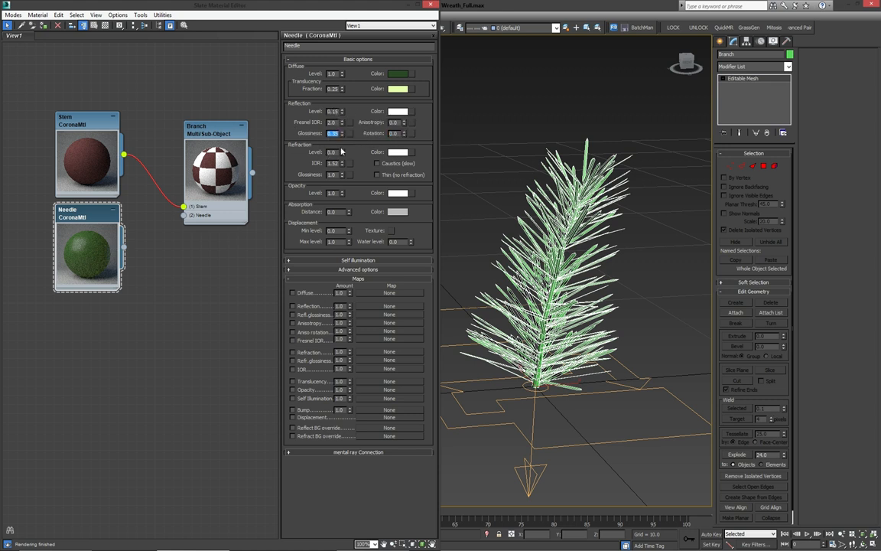
{"action": "mouse_move", "coordinate": [128, 251]}
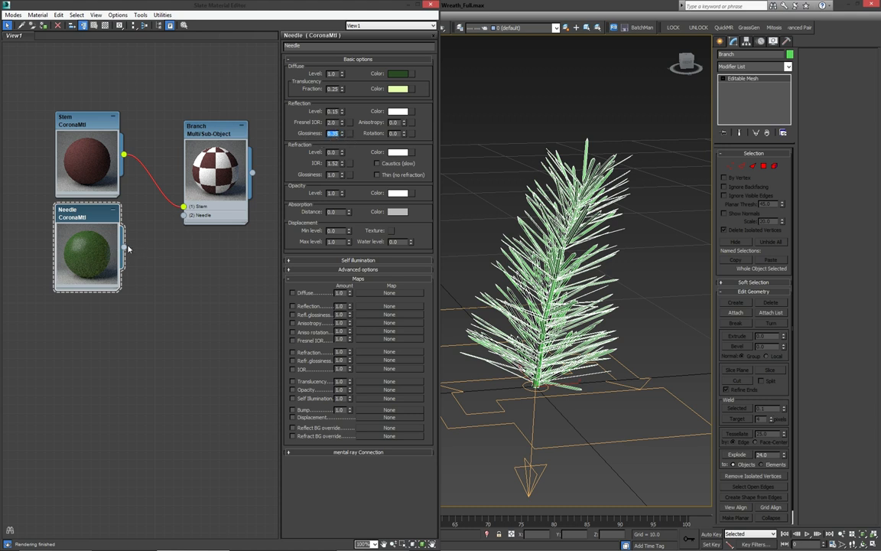
{"action": "mouse_move", "coordinate": [248, 90]}
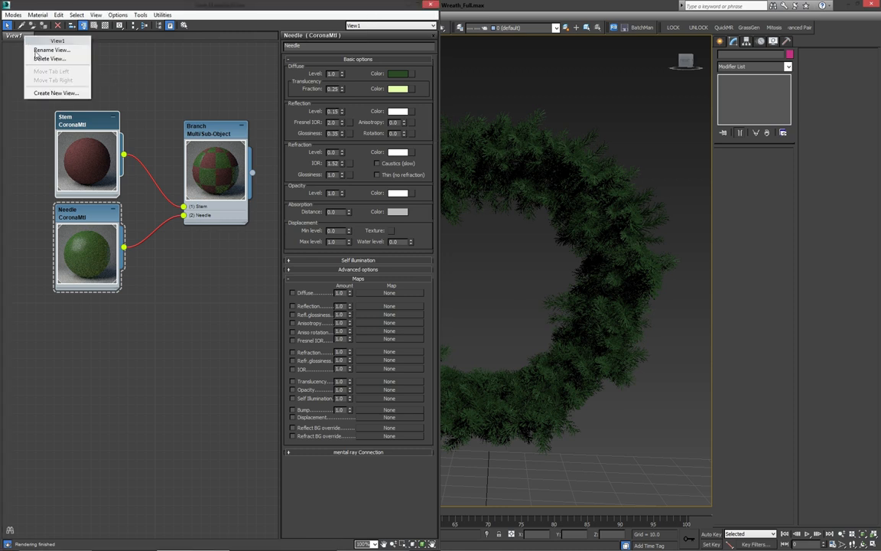
Create a new, empty view in the Slate Material Editor
{"action": "left_click", "coordinate": [52, 49]}
{"action": "type", "text": "Wreath"}
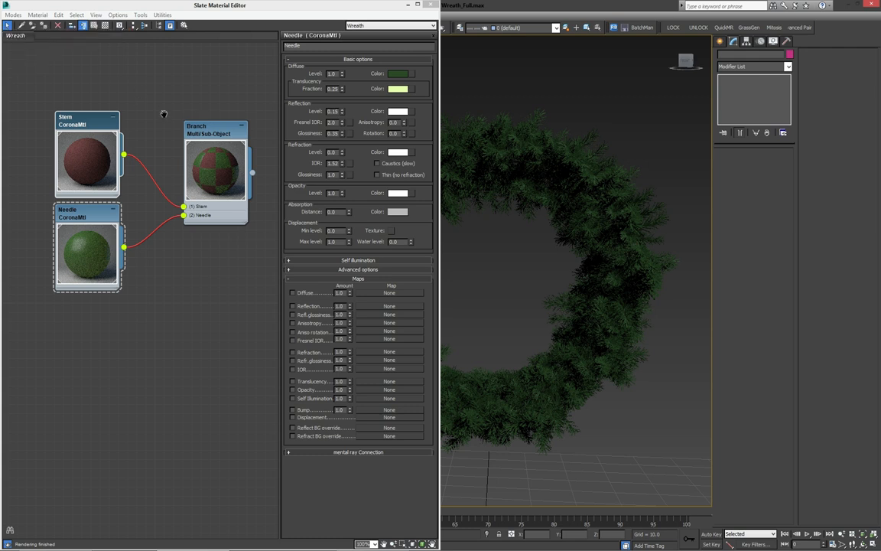
Close the material editor and merge the light bulb from Light.max into the scene
{"action": "left_click", "coordinate": [418, 6]}
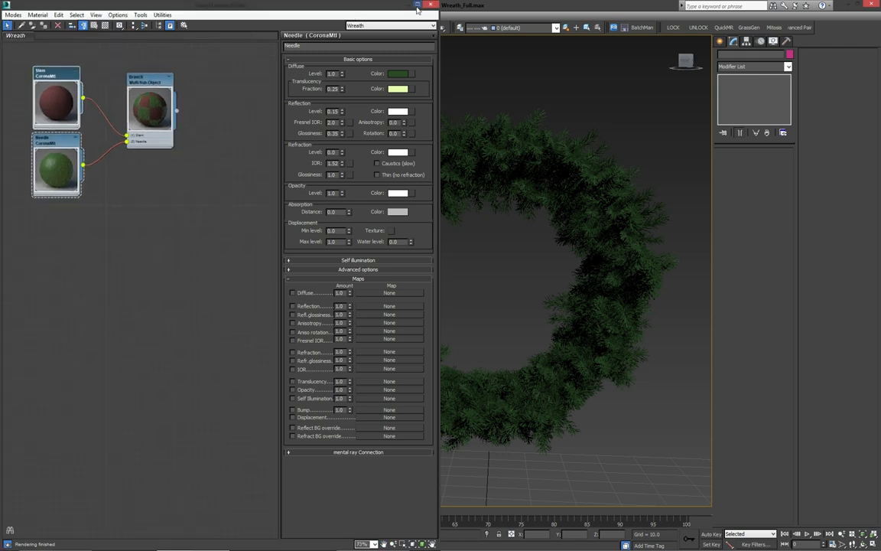
{"action": "left_click", "coordinate": [432, 4]}
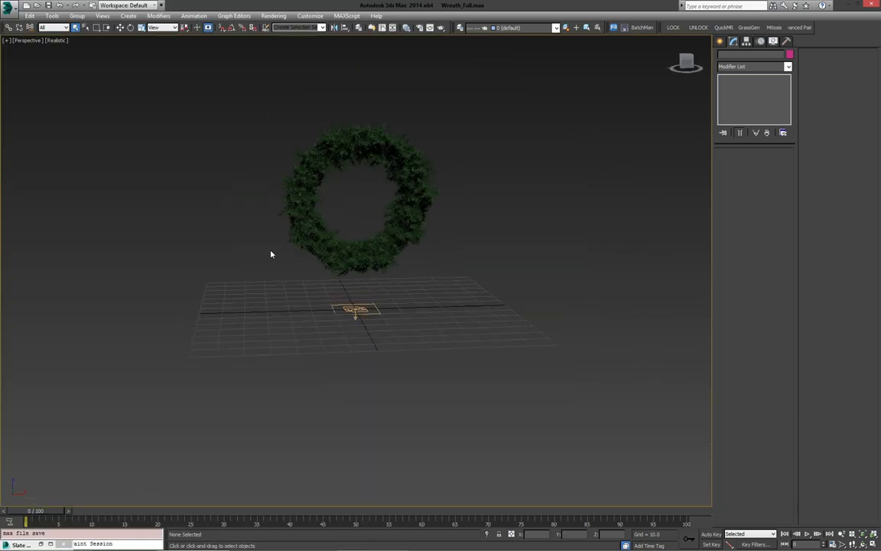
{"action": "mouse_move", "coordinate": [299, 219]}
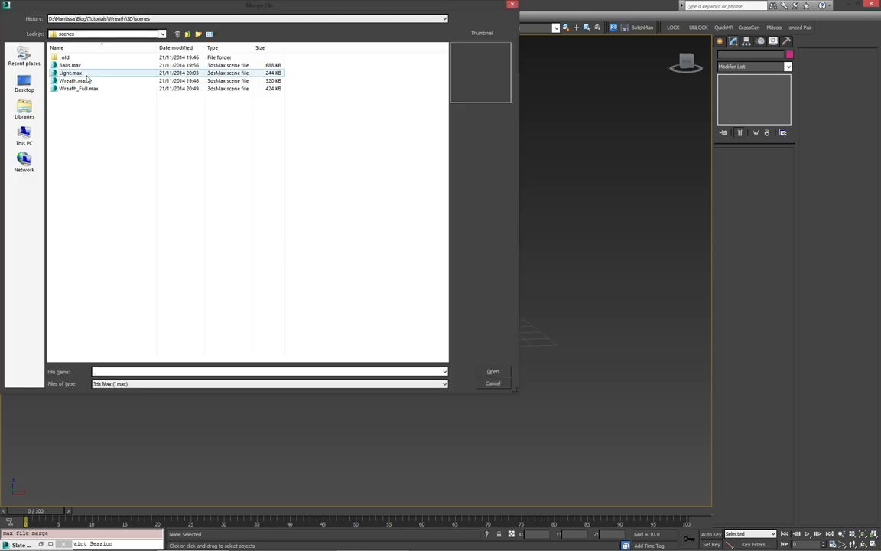
{"action": "left_click", "coordinate": [492, 372]}
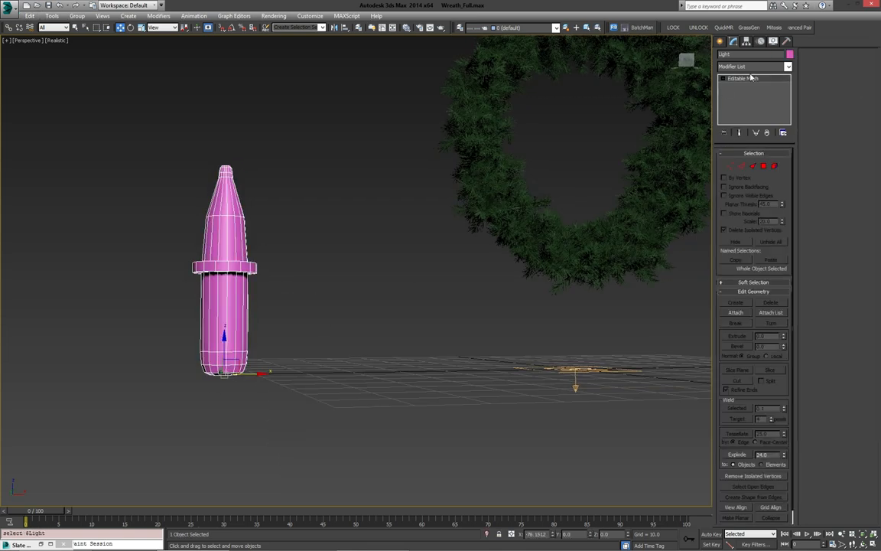
Add a Smooth modifier with Auto Smooth to the merged light-bulb mesh
{"action": "left_click", "coordinate": [788, 67]}
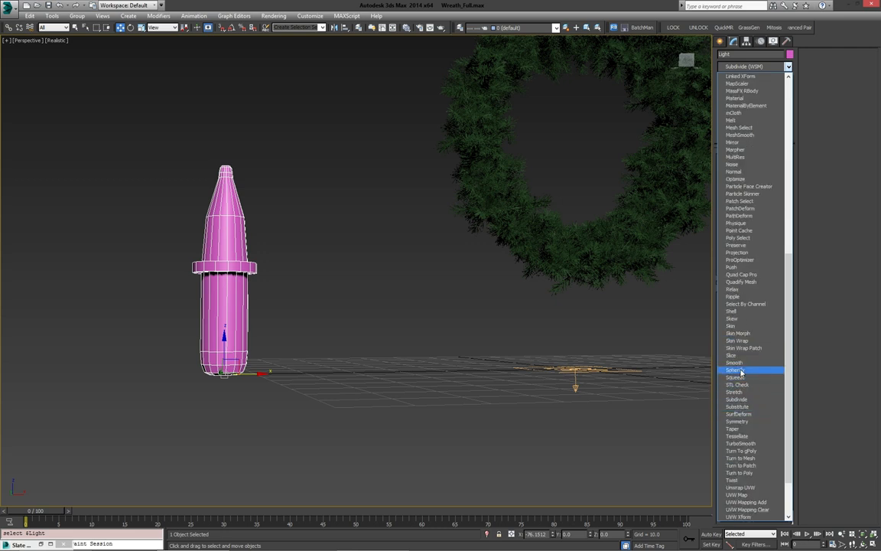
{"action": "left_click", "coordinate": [733, 361]}
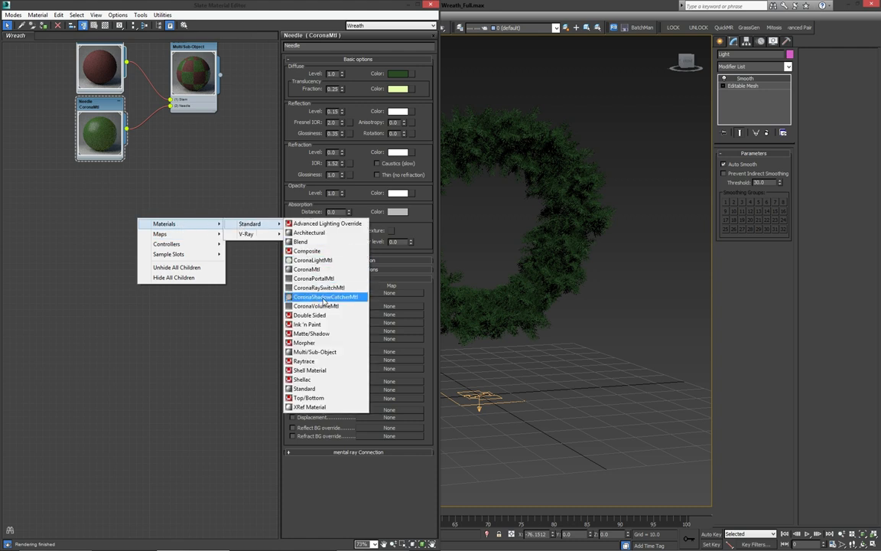
{"action": "mouse_move", "coordinate": [309, 370]}
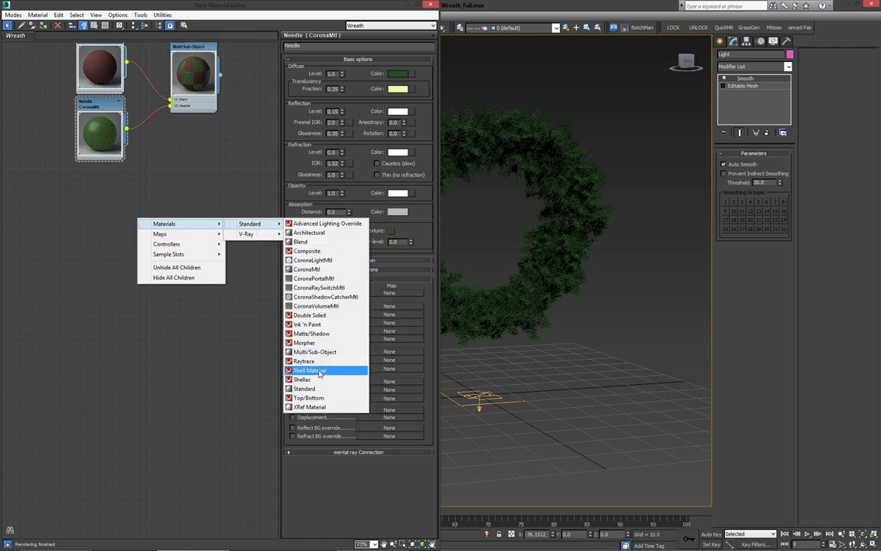
Create a 3-slot Multi/Sub-Object material with slots Housing, Glass and Bulb
{"action": "left_click", "coordinate": [309, 370]}
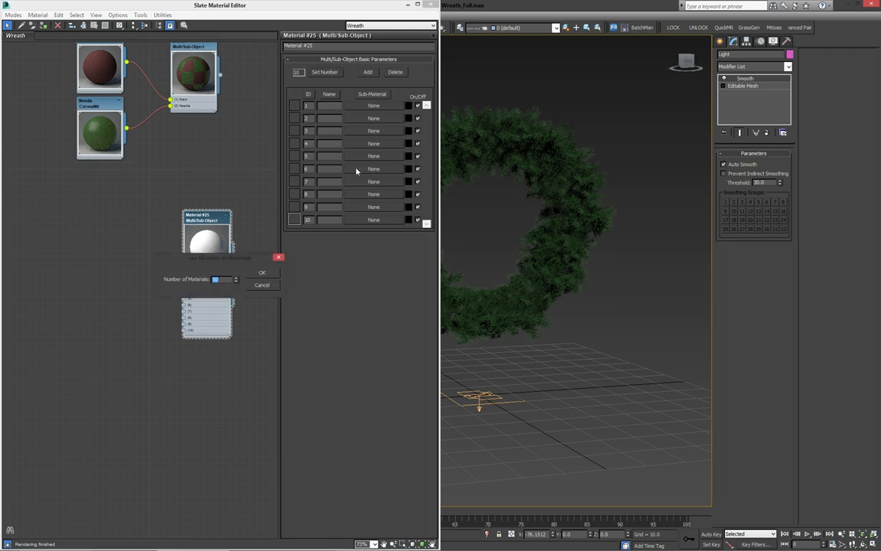
{"action": "left_click", "coordinate": [262, 272]}
{"action": "type", "text": "Housing"}
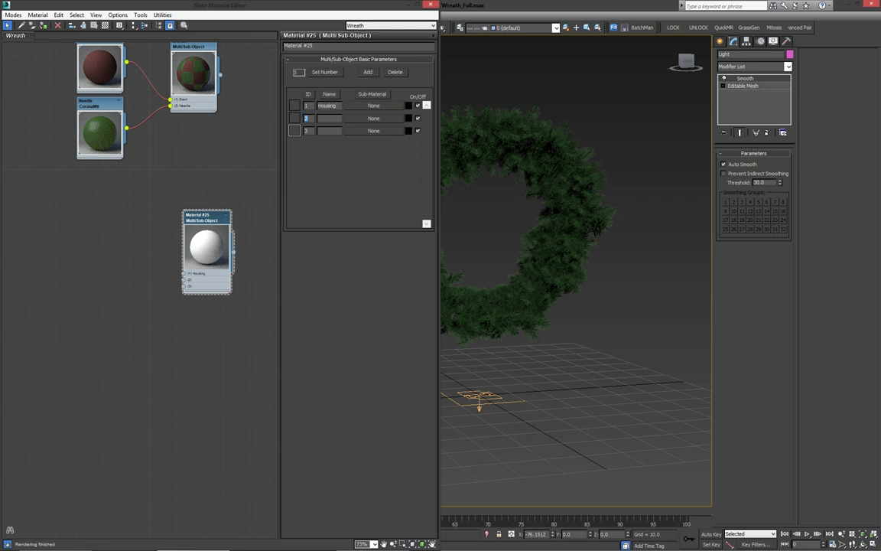
{"action": "type", "text": "Glass"}
{"action": "left_click", "coordinate": [329, 130]}
{"action": "type", "text": "Bulb"}
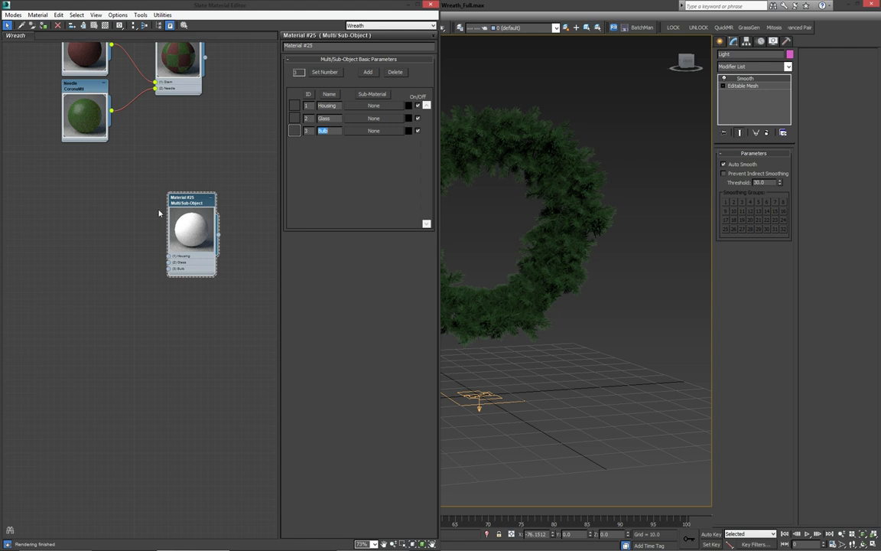
{"action": "right_click", "coordinate": [191, 230]}
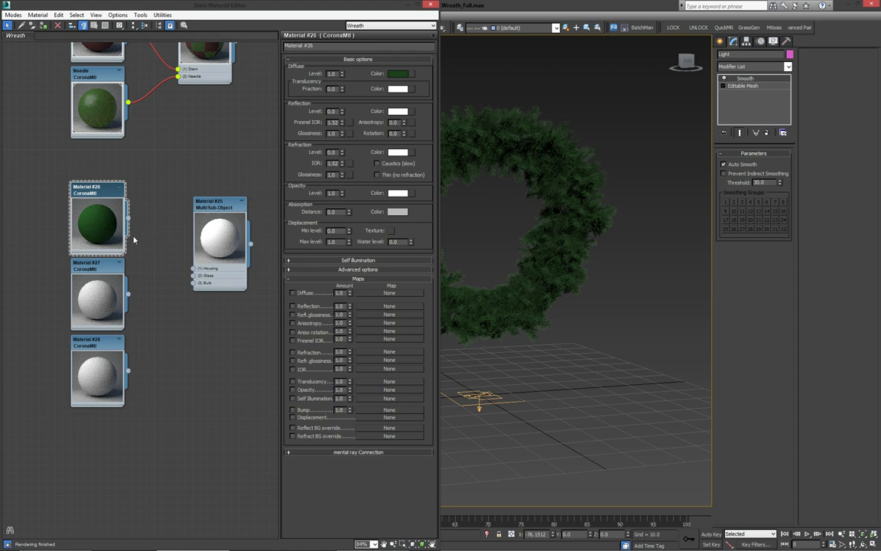
{"action": "mouse_move", "coordinate": [176, 230]}
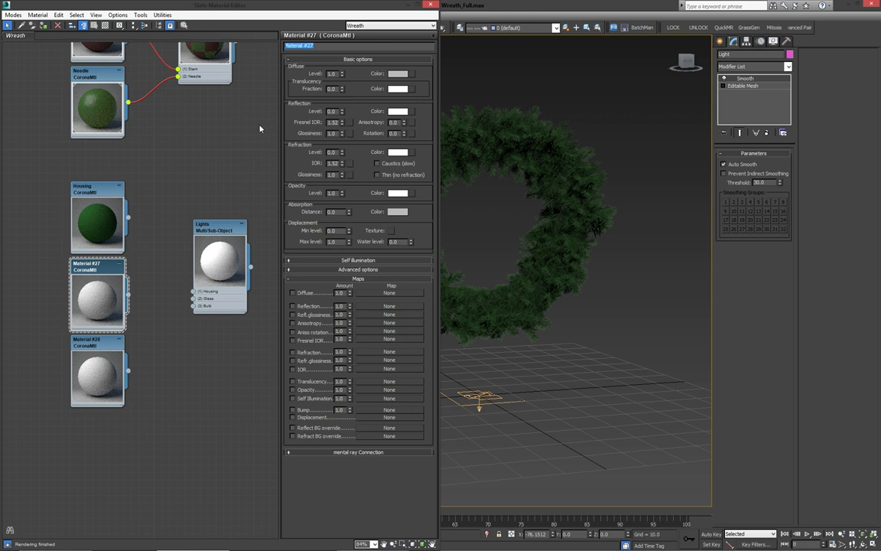
{"action": "mouse_move", "coordinate": [260, 128]}
{"action": "type", "text": "Glass"}
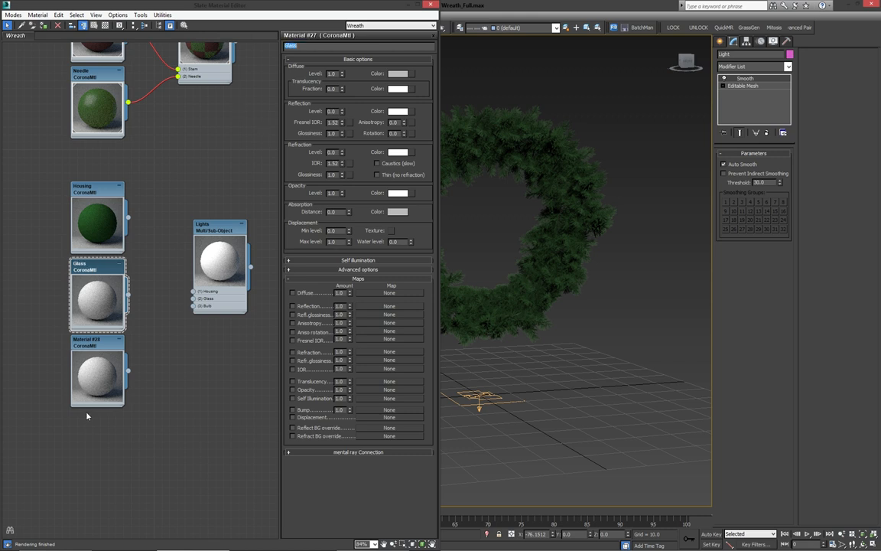
Select the next Corona material node to continue setting up Housing and Glass
{"action": "left_click", "coordinate": [98, 375]}
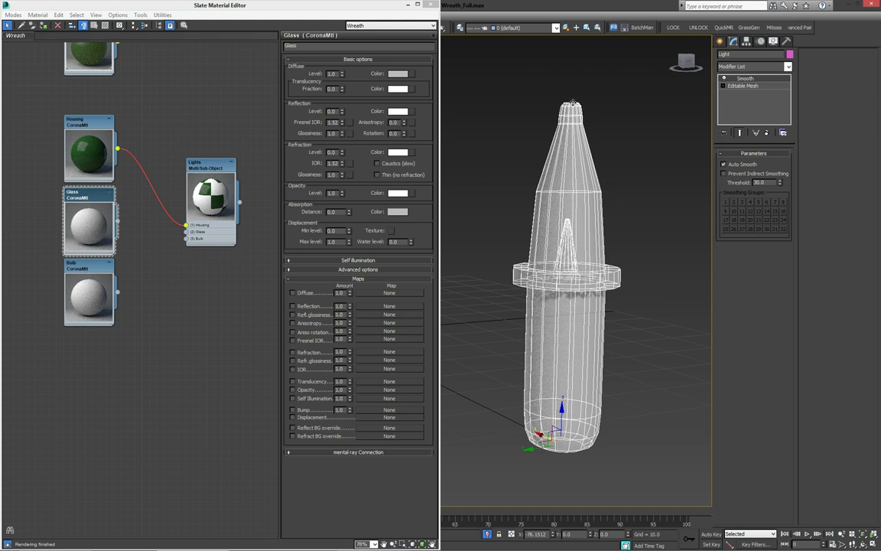
{"action": "mouse_move", "coordinate": [526, 136]}
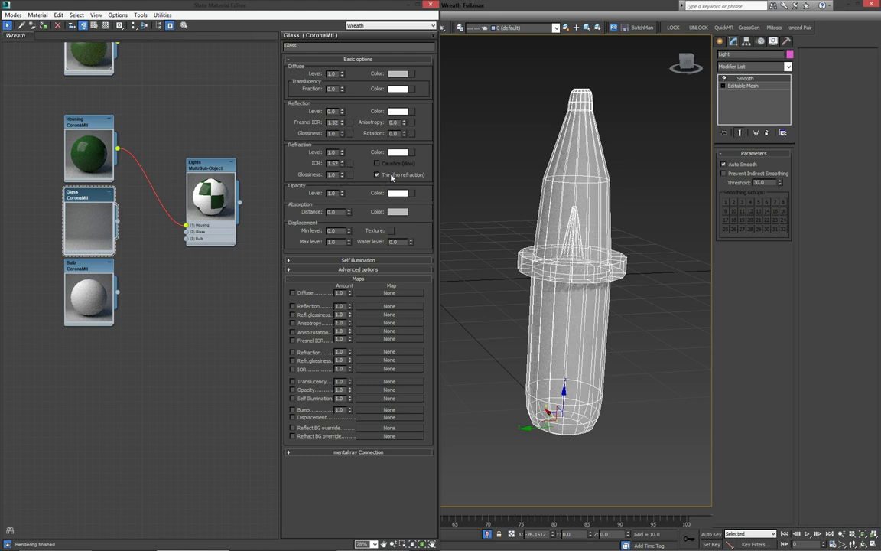
{"action": "mouse_move", "coordinate": [391, 174]}
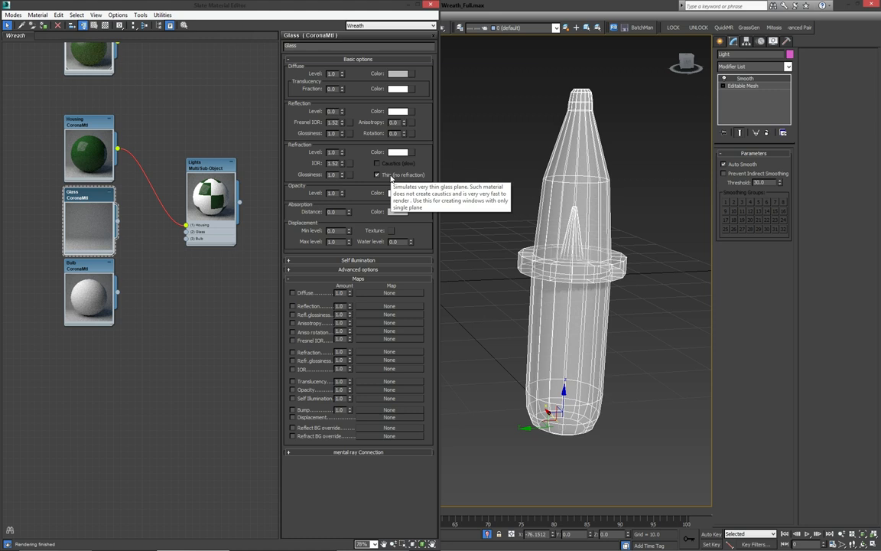
{"action": "mouse_move", "coordinate": [405, 174]}
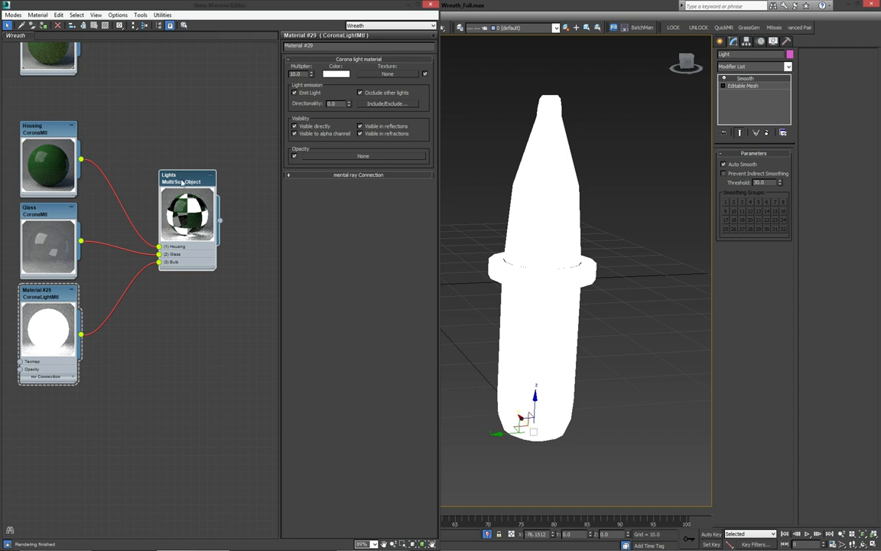
{"action": "mouse_move", "coordinate": [451, 256]}
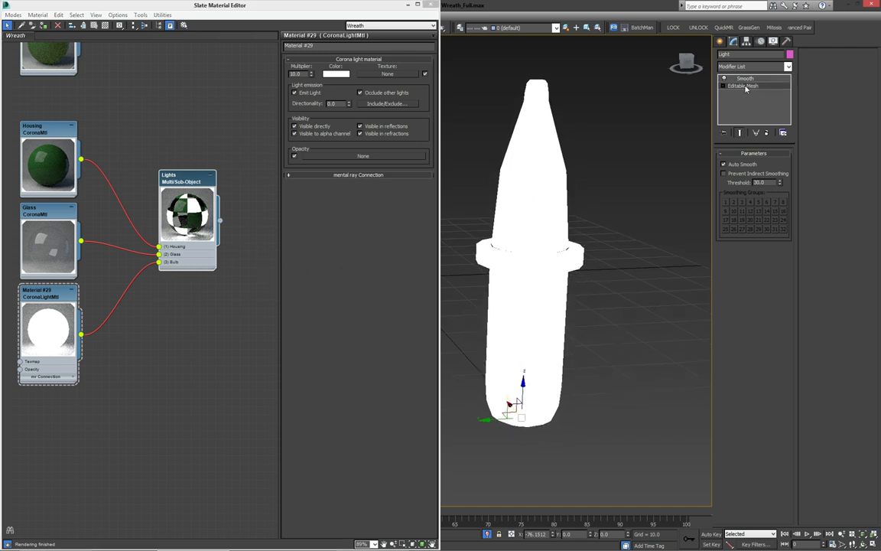
Assign Lights to the bulb's mesh, close the material editor and hide the bulb model
{"action": "left_click", "coordinate": [743, 85]}
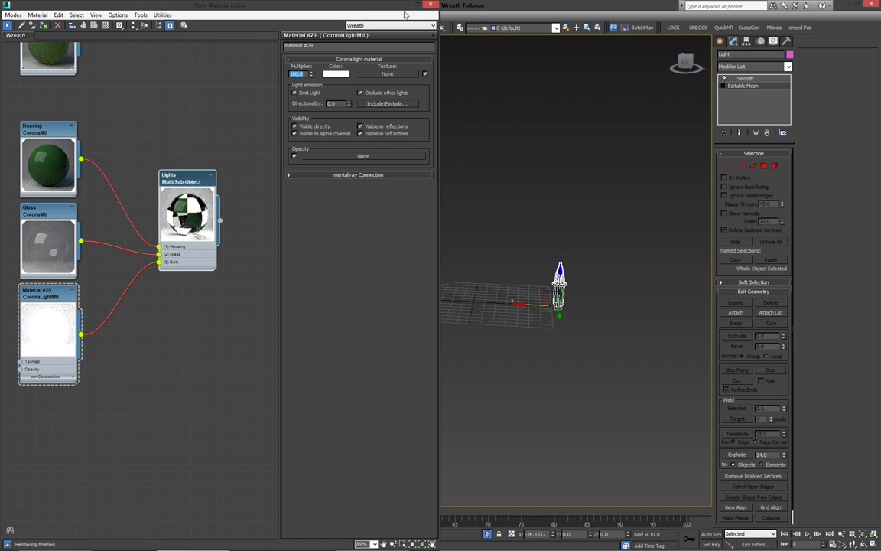
{"action": "left_click", "coordinate": [430, 6]}
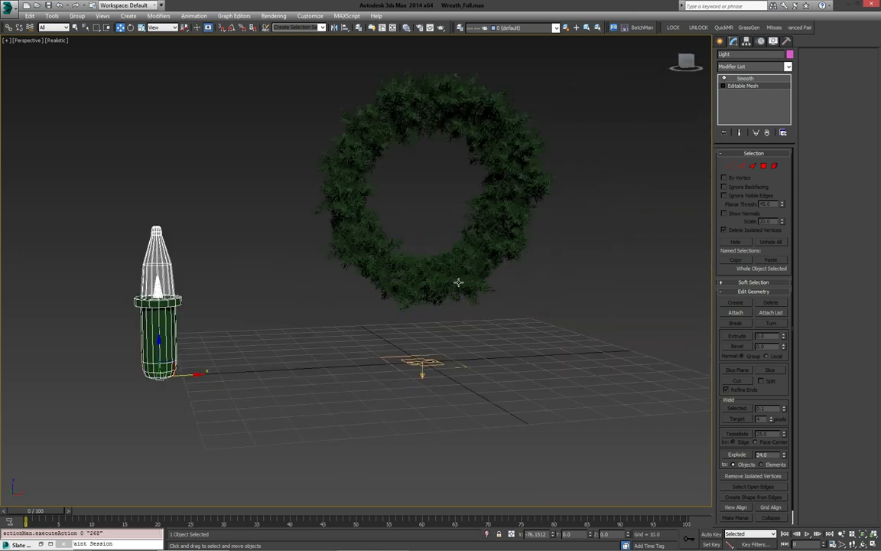
{"action": "right_click", "coordinate": [459, 282]}
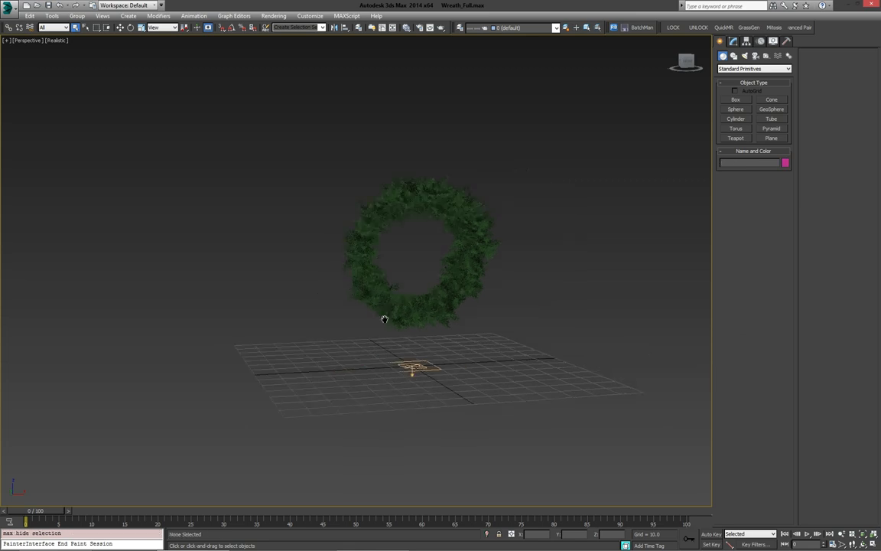
Select the swirl ornament objects and enter their Editable Poly mesh level
{"action": "left_click_drag", "start_coordinate": [386, 319], "coordinate": [447, 358]}
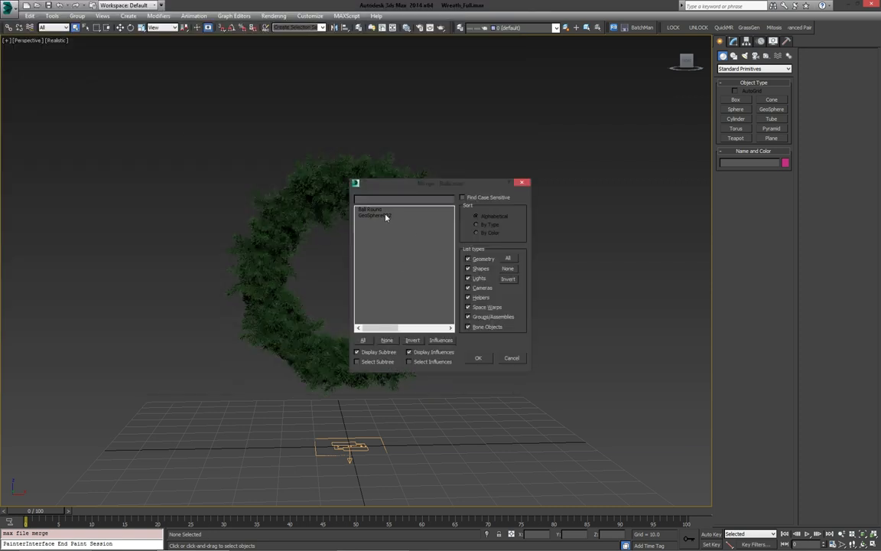
{"action": "left_click", "coordinate": [477, 358]}
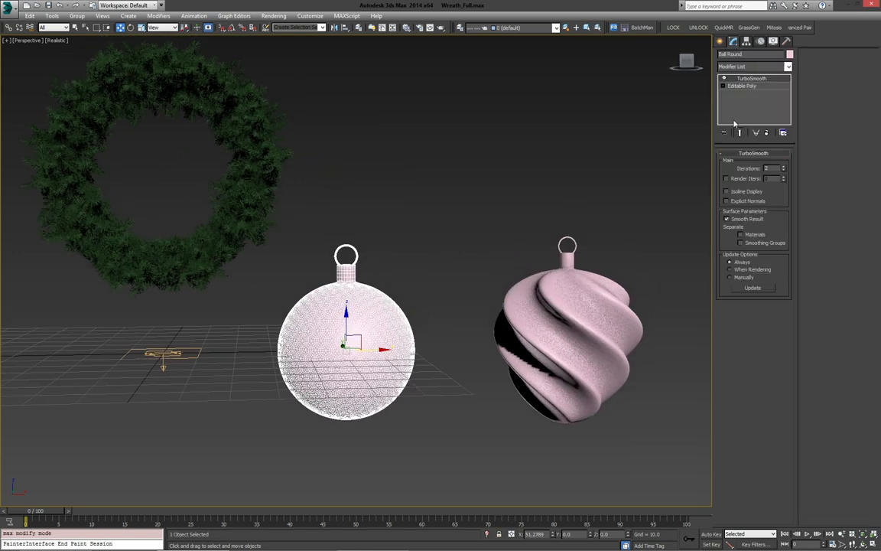
{"action": "left_click", "coordinate": [742, 86]}
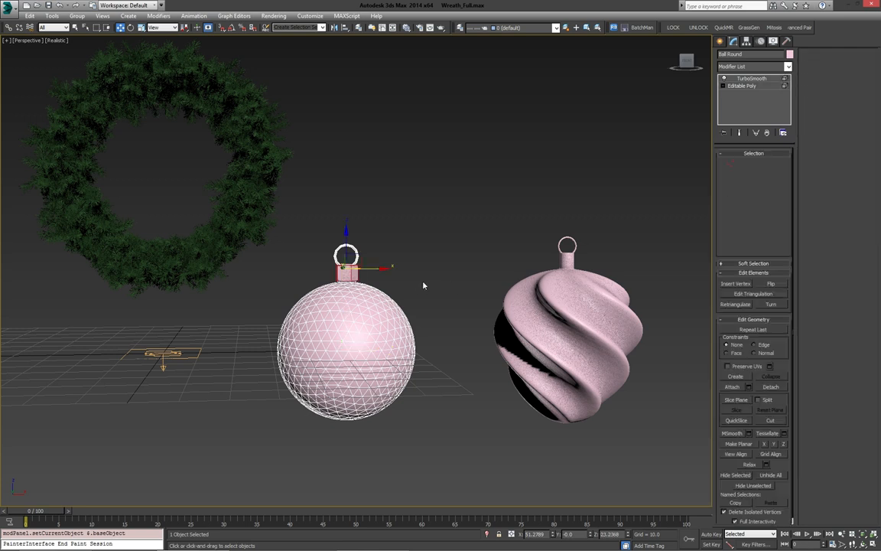
{"action": "left_click", "coordinate": [741, 85]}
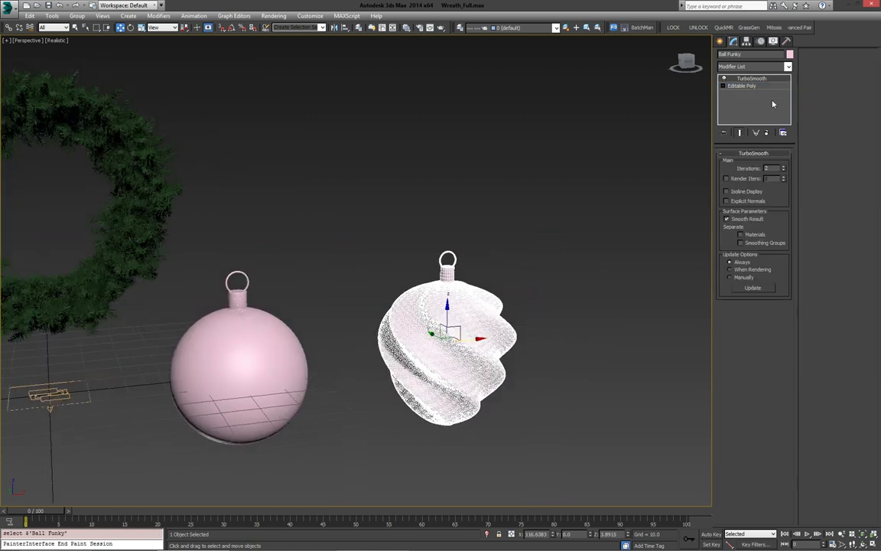
Switch to Element sub-object level to pick the ornament's hanging cap for its own material ID
{"action": "left_click", "coordinate": [740, 86]}
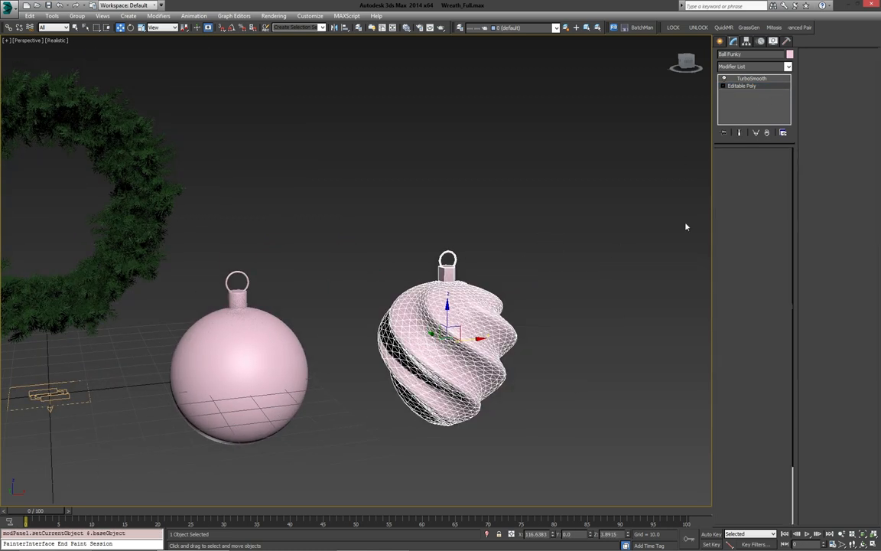
{"action": "left_click", "coordinate": [741, 85]}
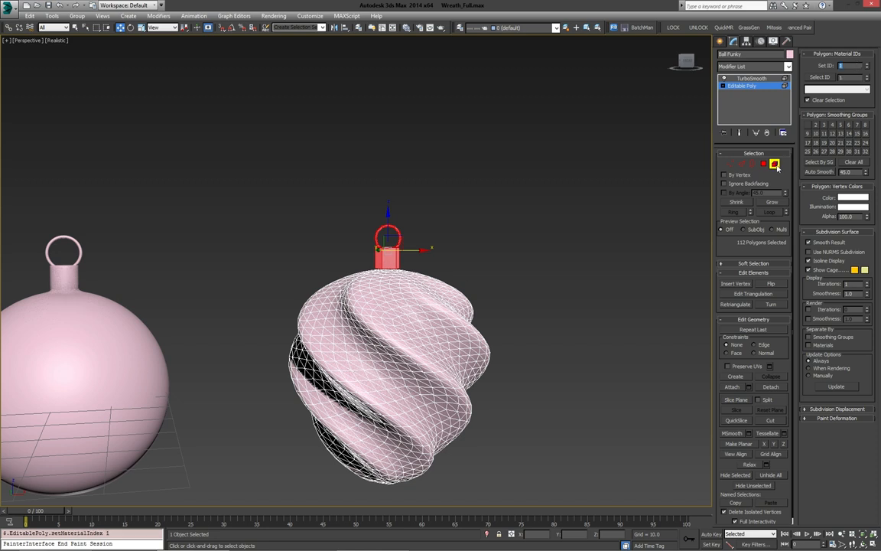
{"action": "left_click", "coordinate": [751, 76]}
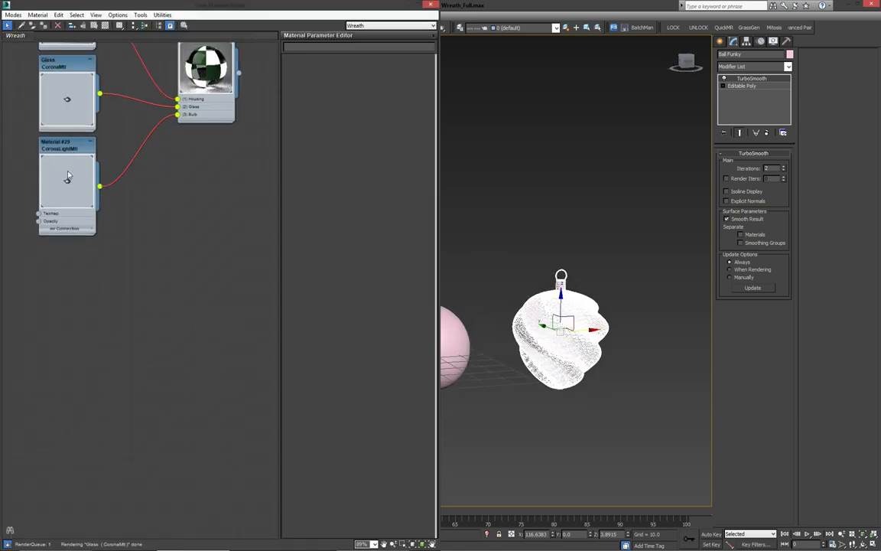
Add a new Multi/Sub-Object material node for the ornaments in the Slate editor
{"action": "left_click", "coordinate": [64, 207]}
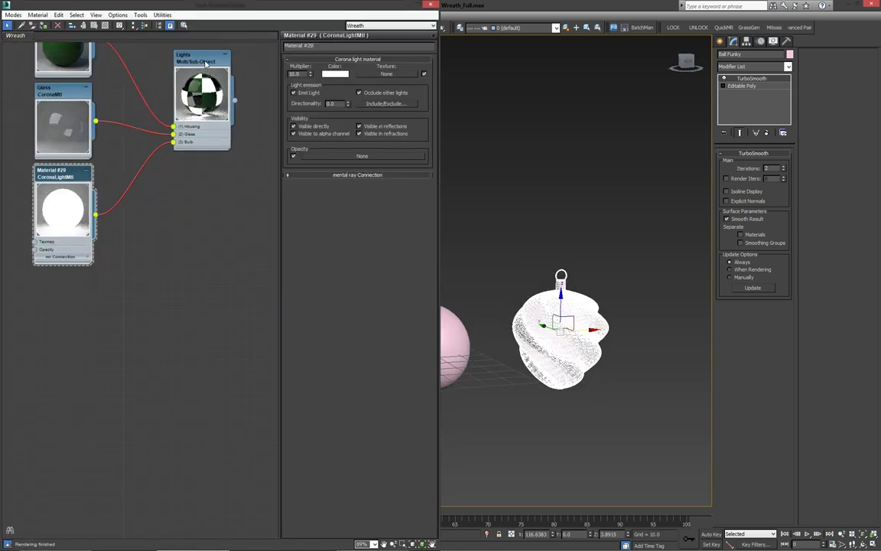
{"action": "left_click", "coordinate": [65, 173]}
{"action": "type", "text": "Bulb"}
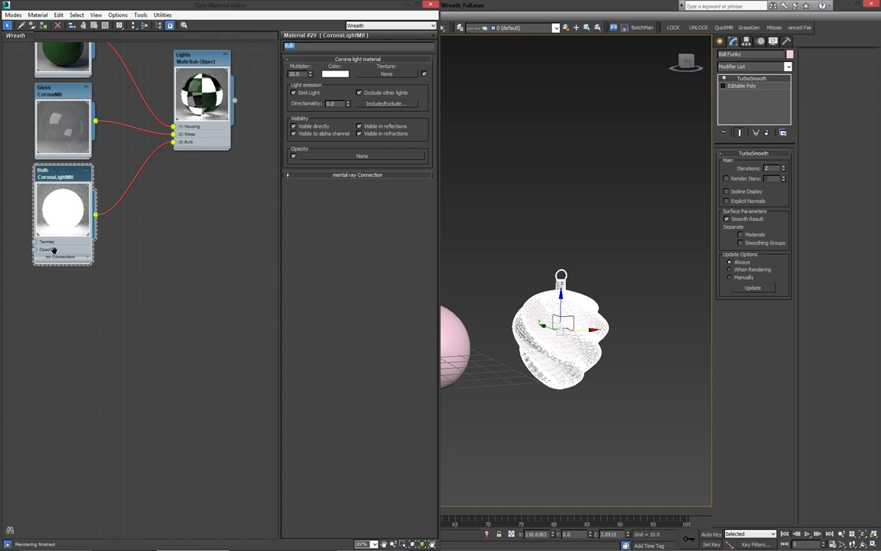
{"action": "right_click", "coordinate": [53, 249]}
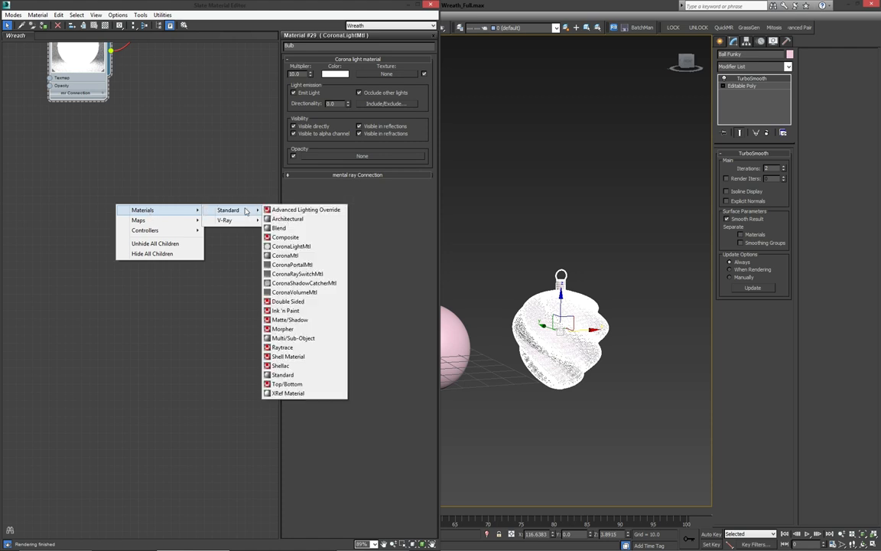
{"action": "left_click", "coordinate": [294, 338]}
{"action": "type", "text": "Decorations"}
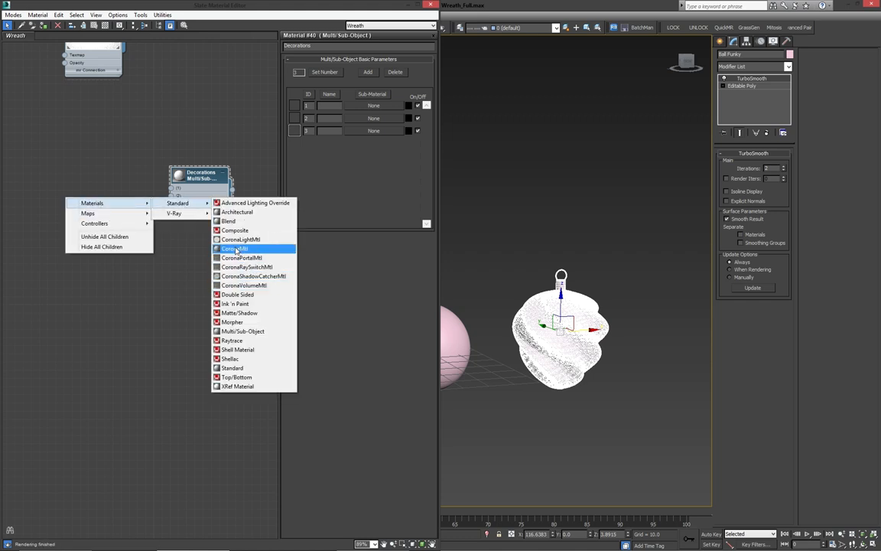
Create a CoronaMtl with a dark olive diffuse colour and adjusted reflection glossiness for slot 1
{"action": "left_click", "coordinate": [235, 248]}
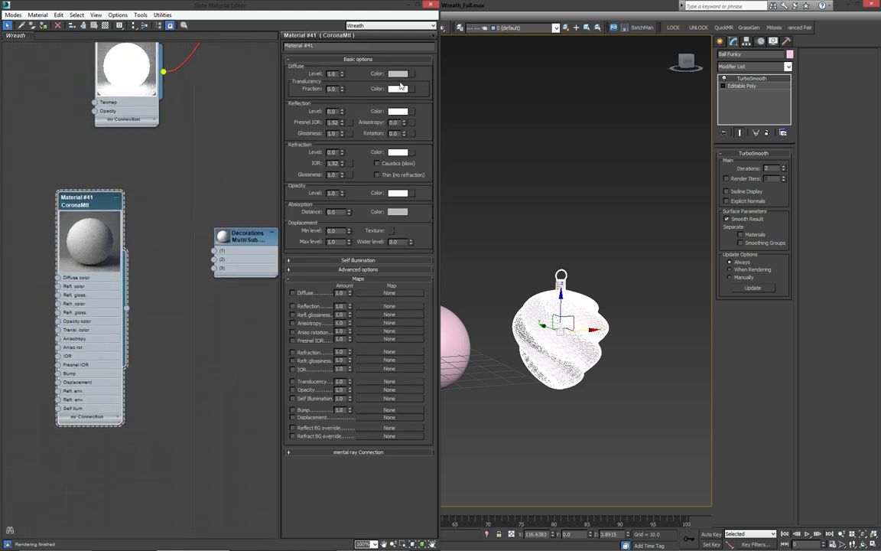
{"action": "left_click", "coordinate": [398, 73]}
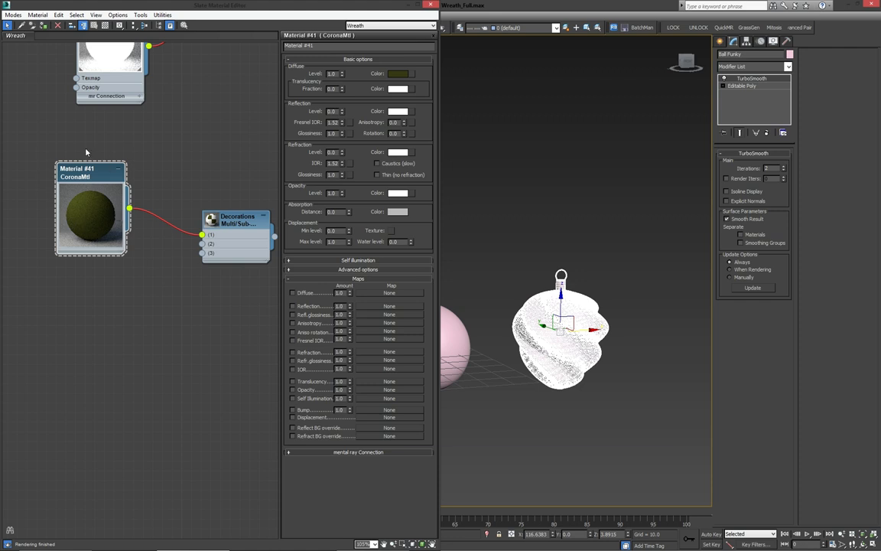
{"action": "mouse_move", "coordinate": [92, 208]}
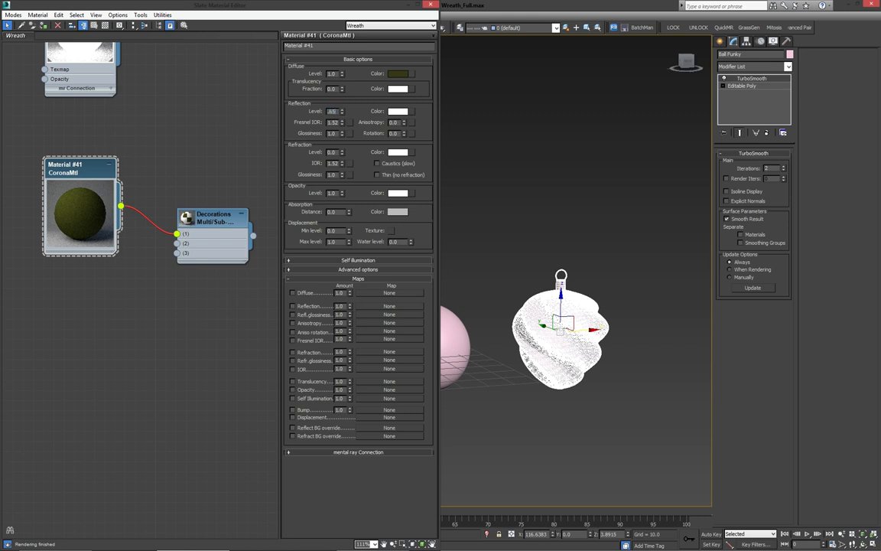
{"action": "triple_click", "coordinate": [330, 110]}
{"action": "type", "text": "0.7"}
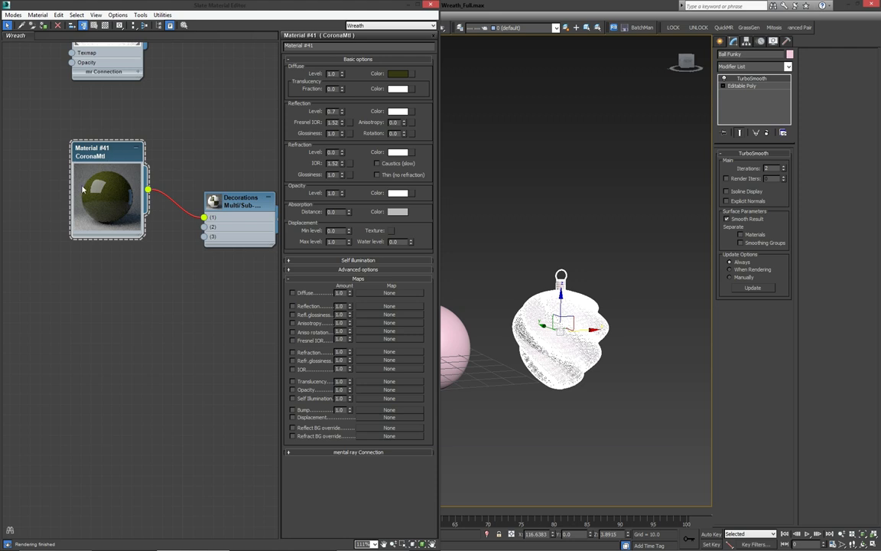
{"action": "mouse_move", "coordinate": [110, 187]}
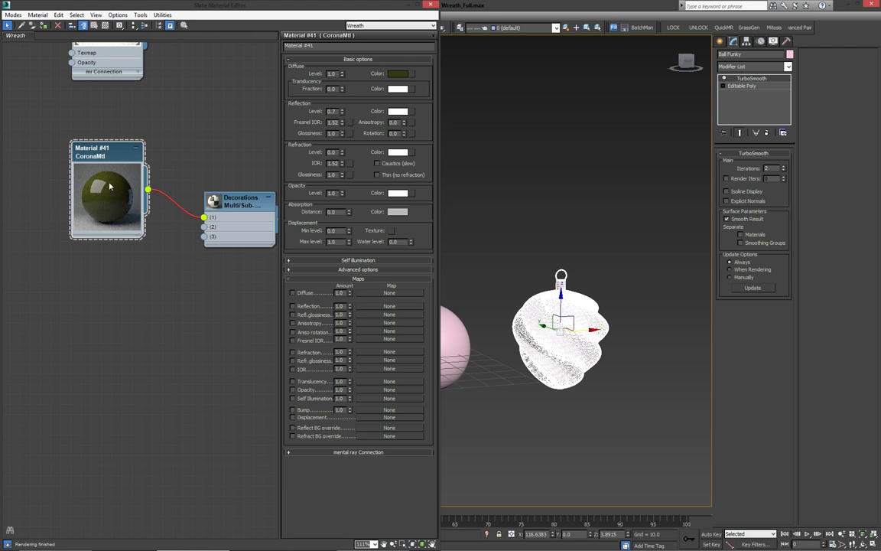
{"action": "mouse_move", "coordinate": [110, 171]}
{"action": "type", "text": "20"}
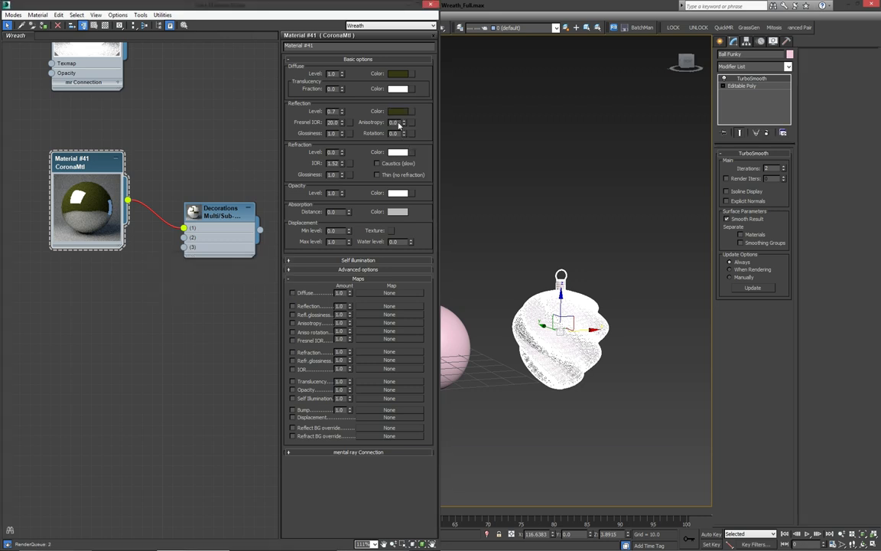
Give the material a yellow-gold reflection colour and show the Decorations sub-material list
{"action": "left_click", "coordinate": [397, 110]}
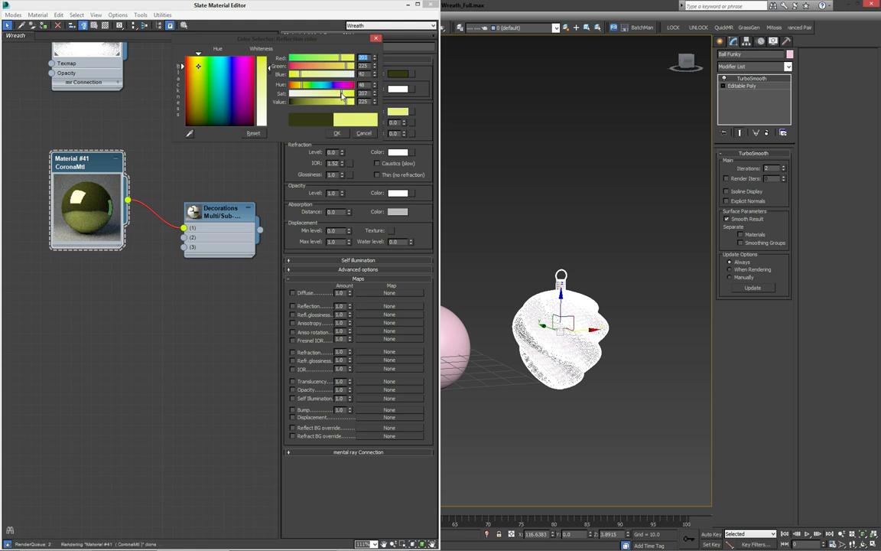
{"action": "left_click", "coordinate": [343, 94]}
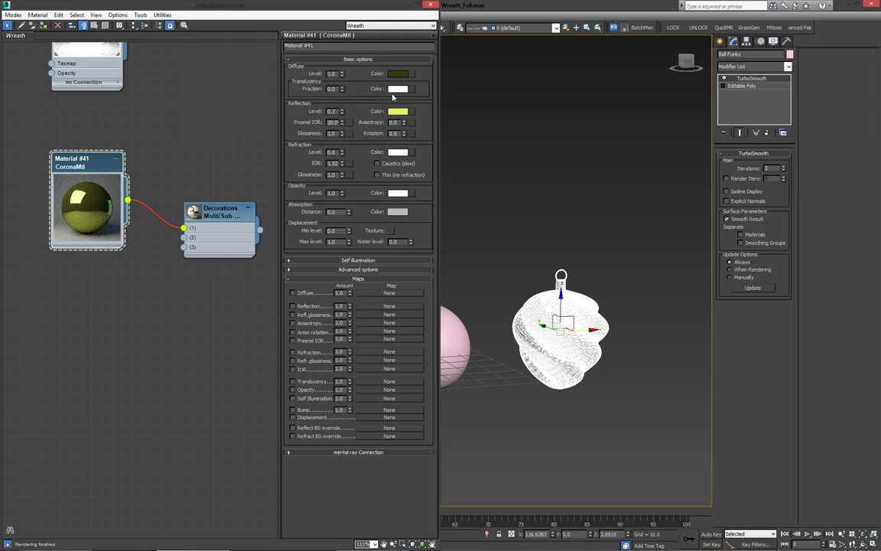
{"action": "left_click", "coordinate": [398, 110]}
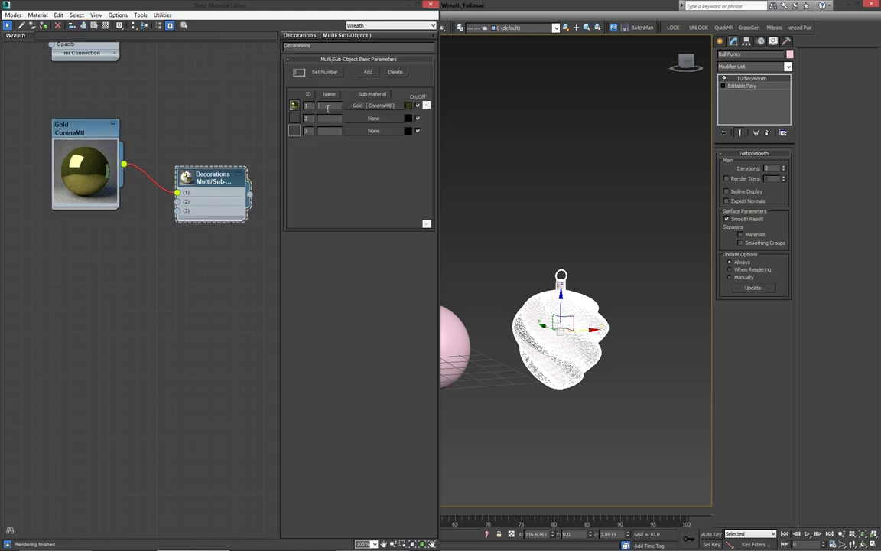
Name slot 1 Gold, then recolour the copies to dark red and green diffuse and reflection
{"action": "type", "text": "Gold"}
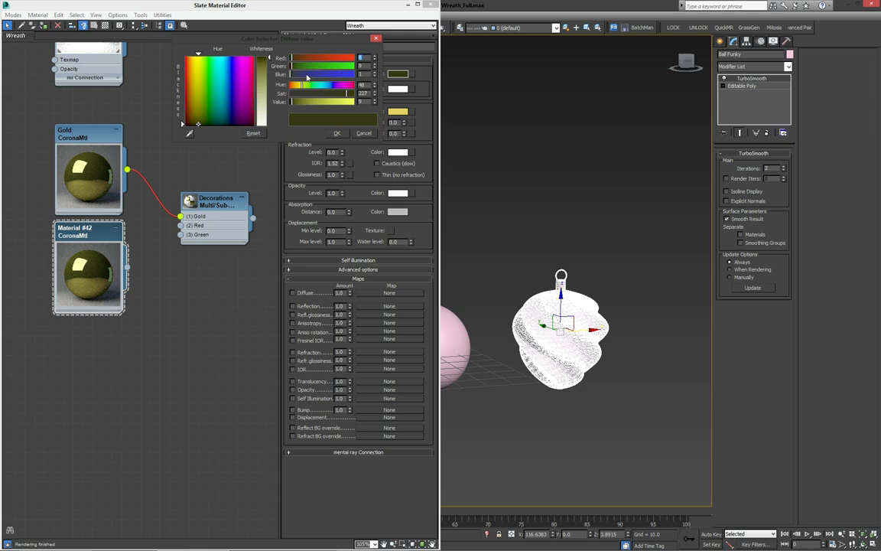
{"action": "left_click", "coordinate": [336, 132]}
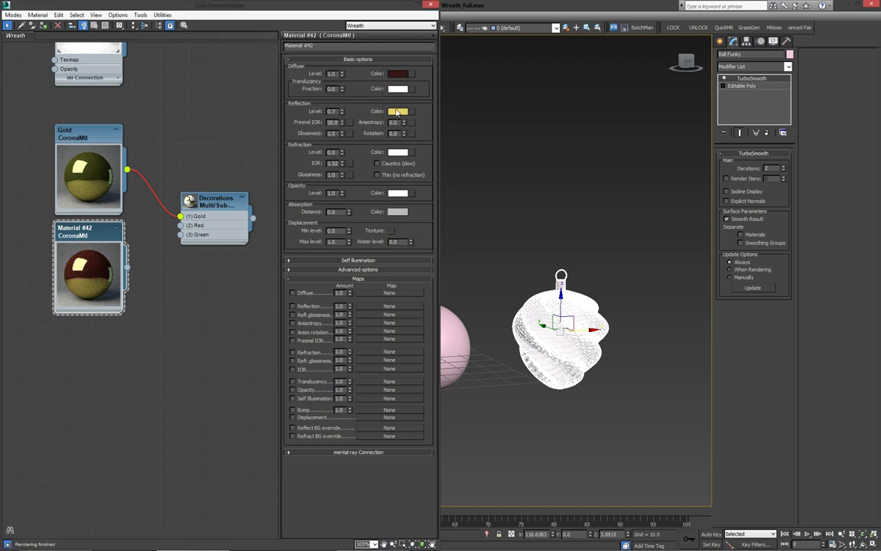
{"action": "left_click", "coordinate": [398, 111]}
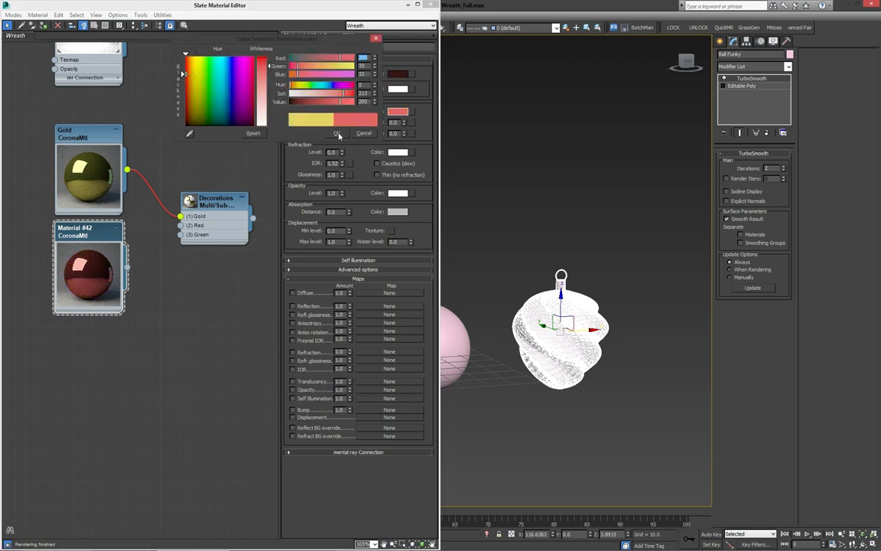
{"action": "left_click", "coordinate": [364, 133]}
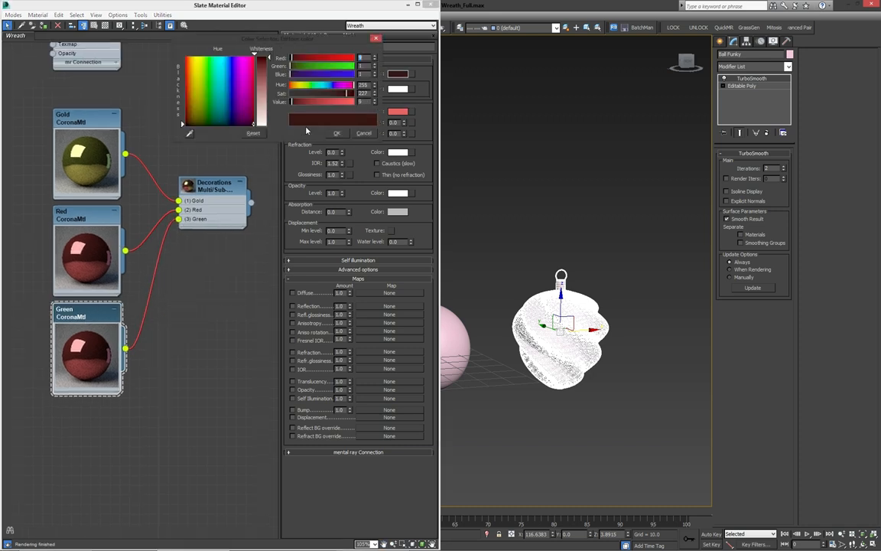
{"action": "left_click", "coordinate": [309, 86]}
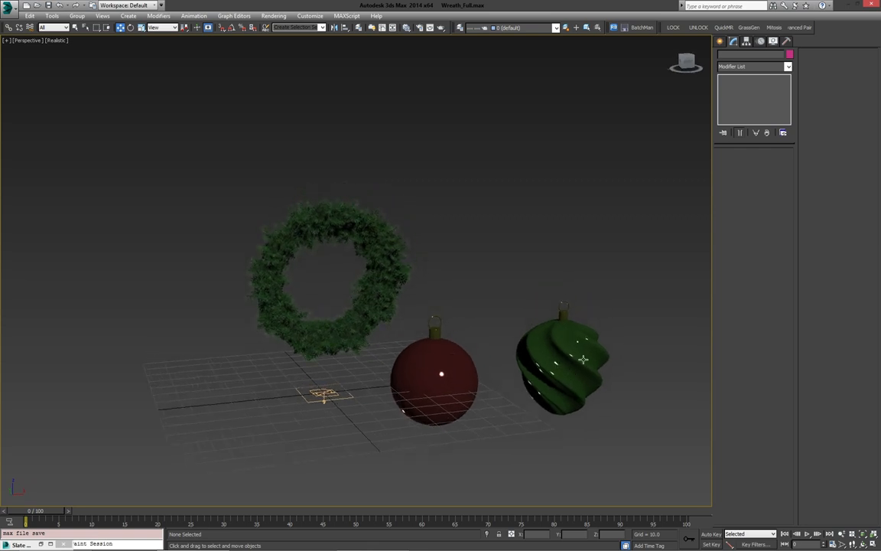
{"action": "mouse_move", "coordinate": [496, 354]}
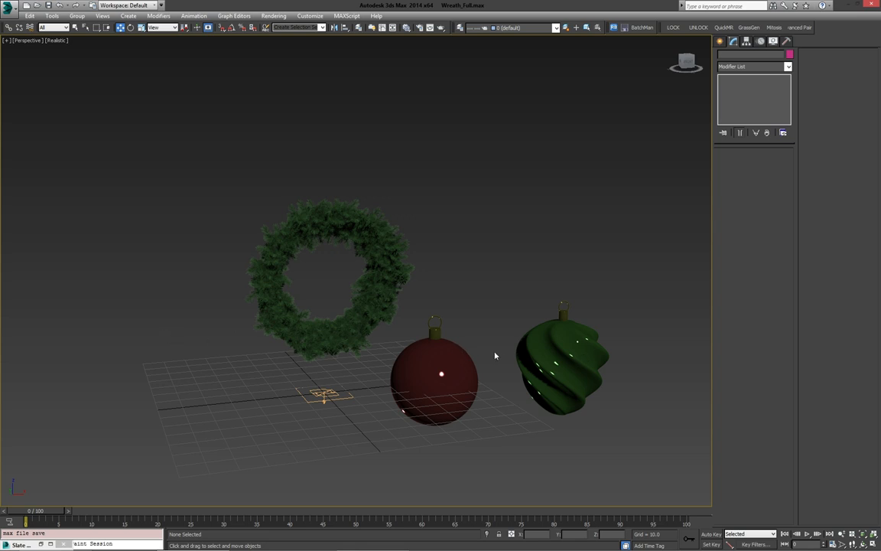